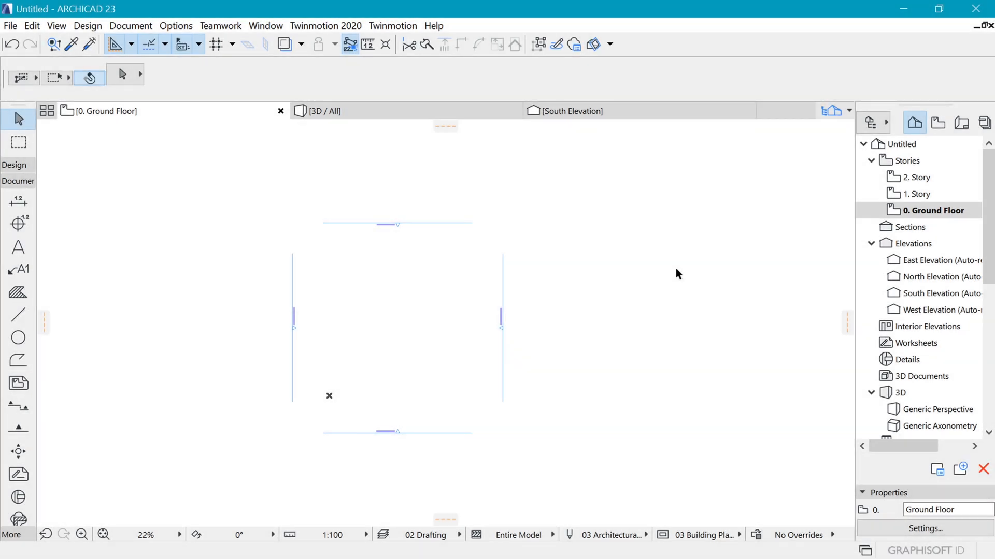
pyautogui.moveTo(586, 193)
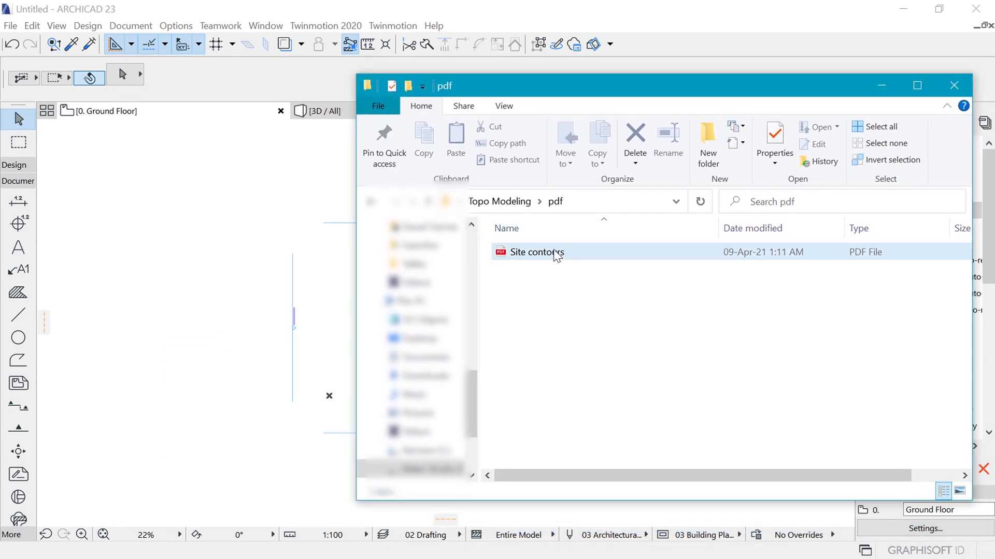
# Drag Site contours.pdf from the pdf folder onto the ARCHICAD ground floor plan.
pyautogui.click(536, 252)
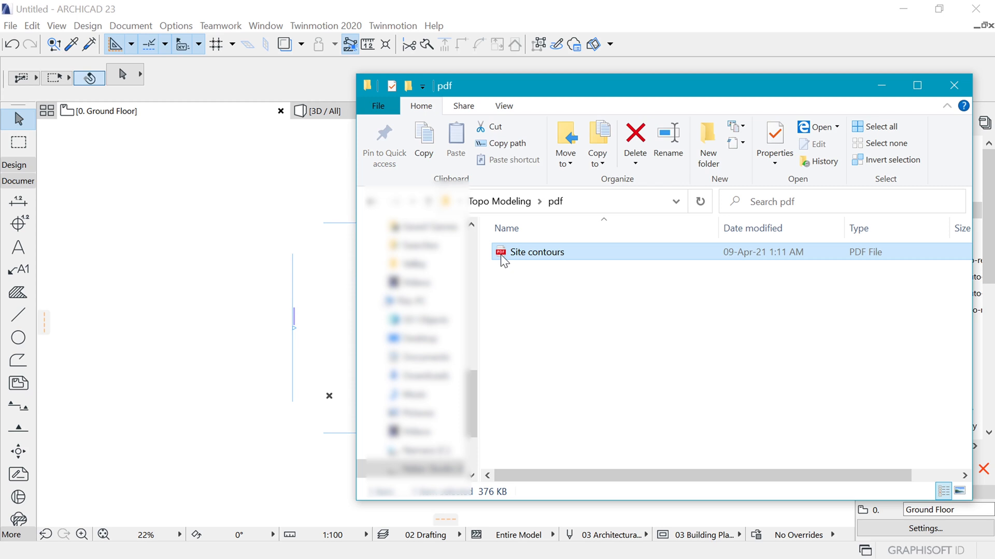
pyautogui.click(535, 252)
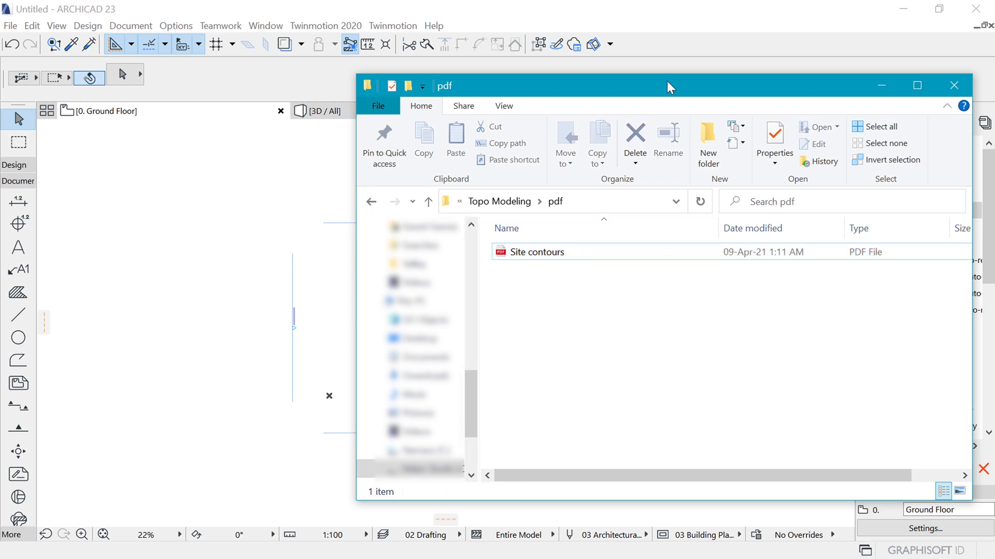
pyautogui.moveTo(669, 86); pyautogui.dragTo(669, 93)
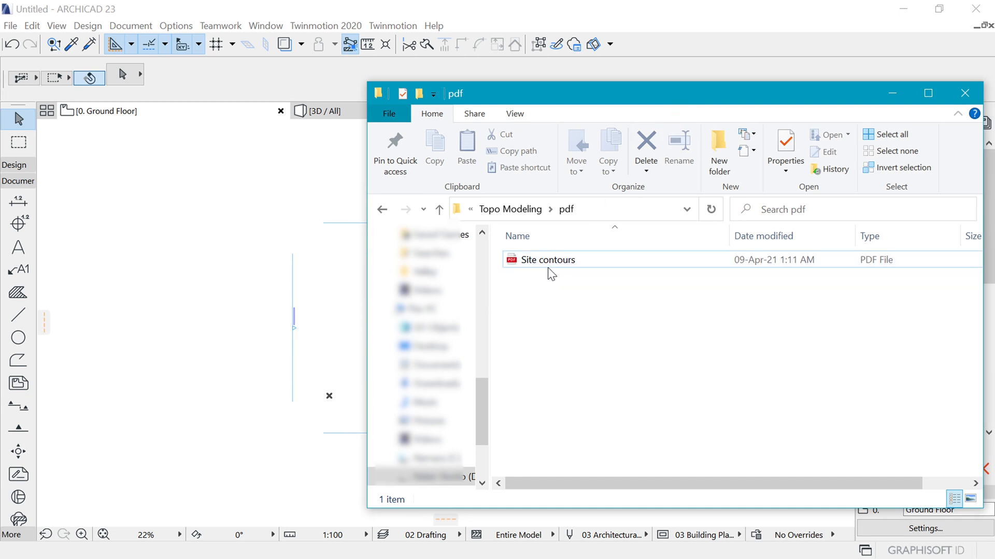
pyautogui.moveTo(547, 259); pyautogui.dragTo(239, 231)
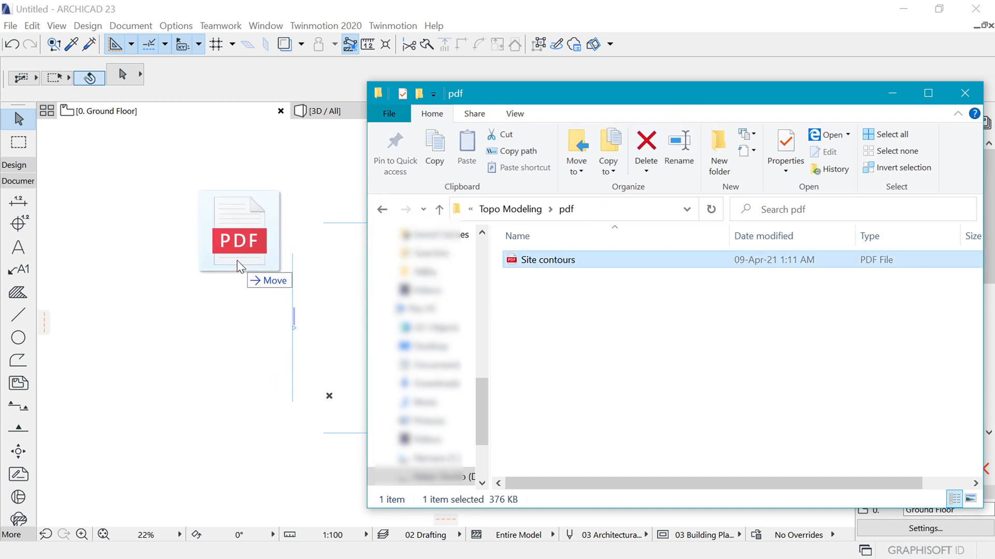
pyautogui.moveTo(238, 231); pyautogui.dragTo(239, 260)
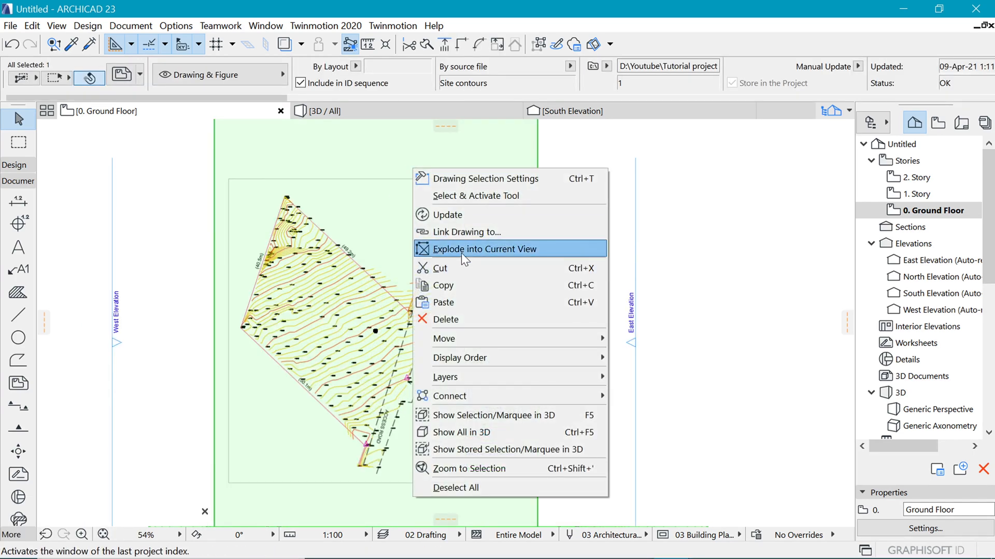
# Explode the placed contour drawing into the current view, keeping original elements.
pyautogui.click(485, 248)
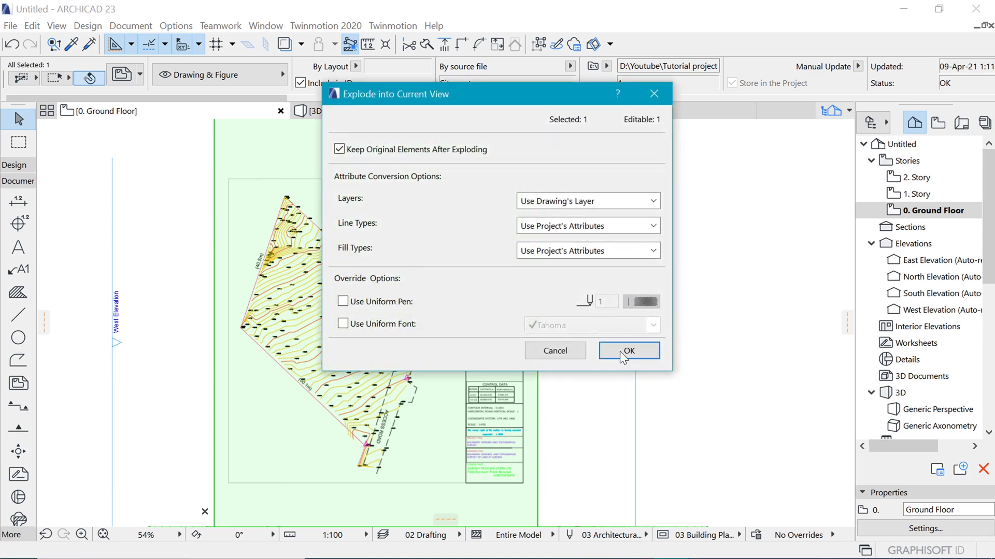
pyautogui.click(628, 351)
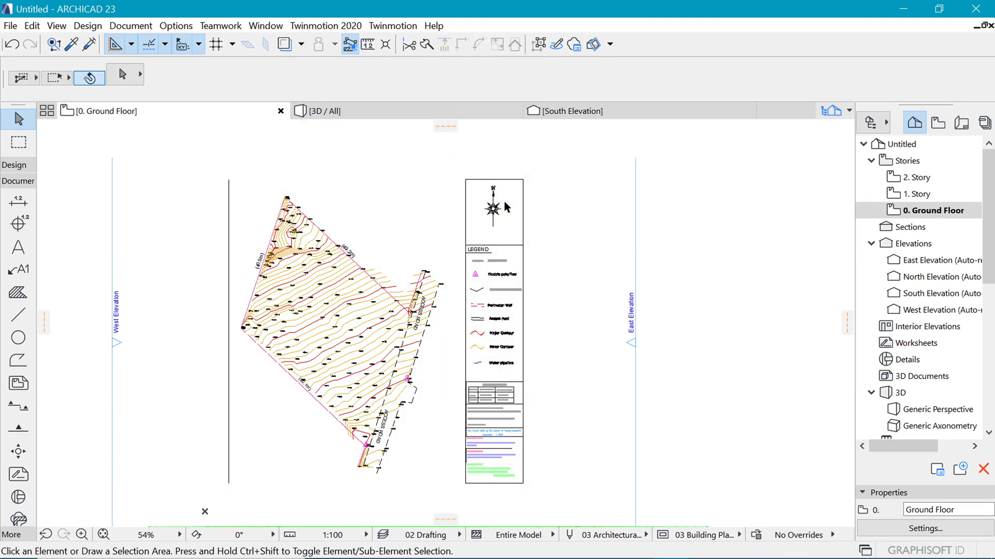
pyautogui.moveTo(311, 323)
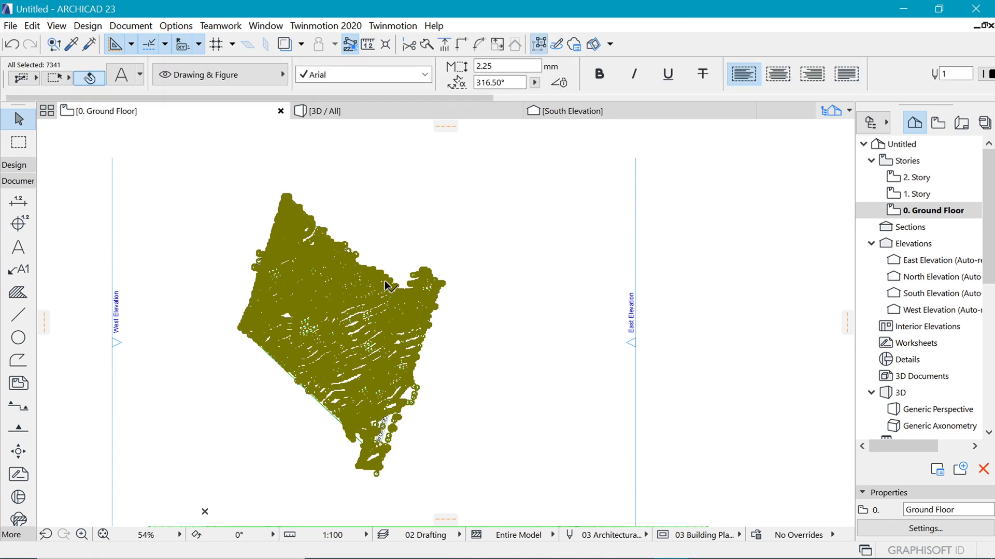
# Delete the legend and resize the selected contour linework graphically via Edit > Reshape.
pyautogui.click(539, 44)
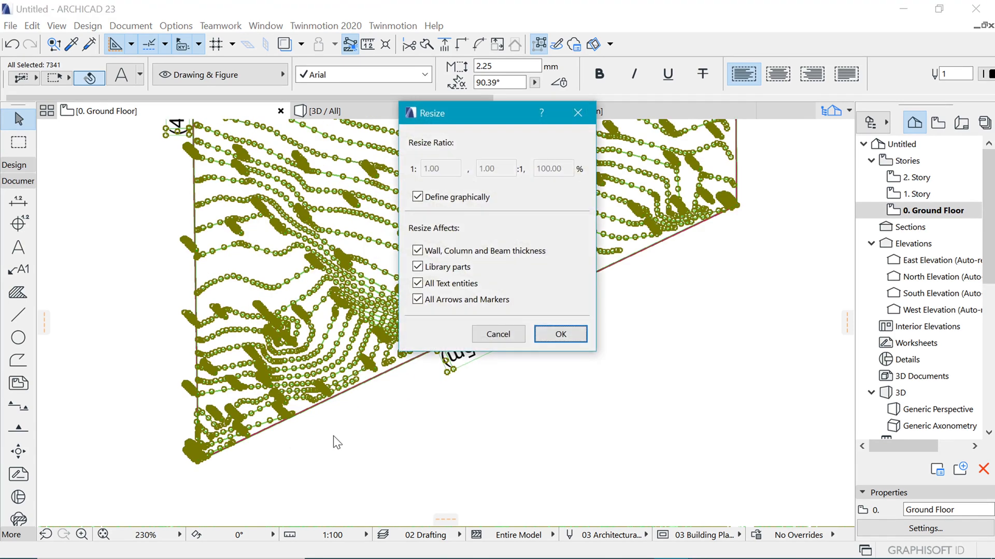
pyautogui.click(558, 333)
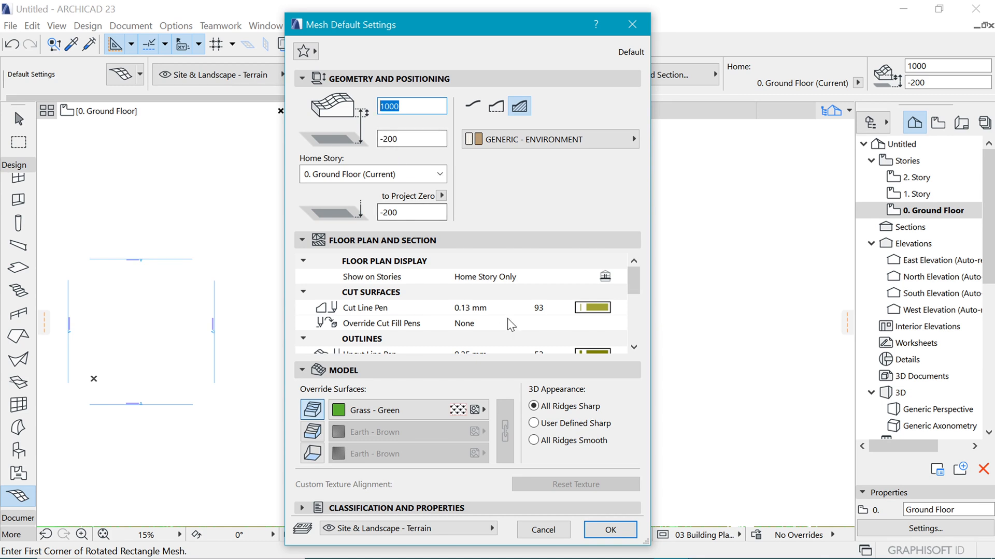
# Give the default mesh 1000 thickness, Grass - Green surface, and reviewed outline and cover fill display.
pyautogui.click(411, 138)
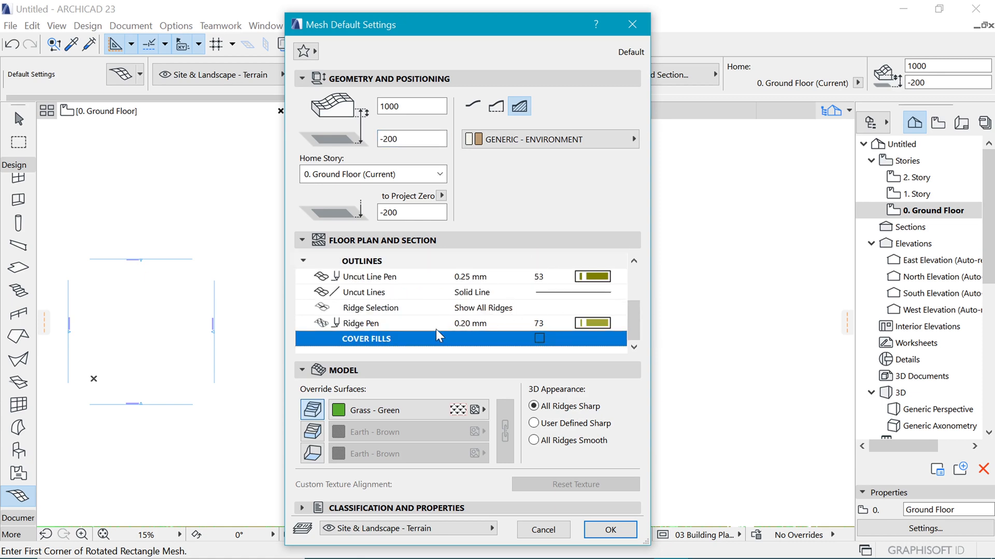
pyautogui.moveTo(411, 352)
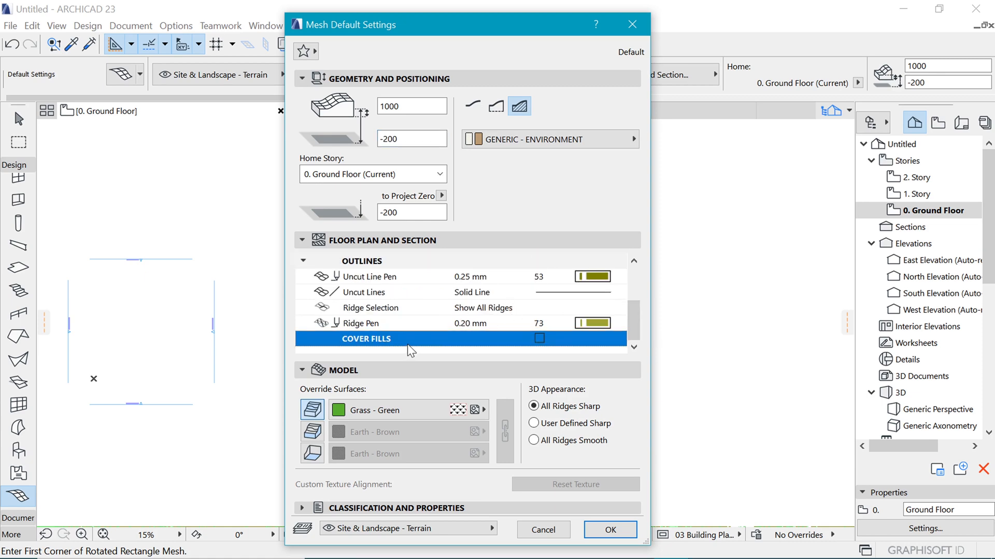
pyautogui.click(609, 530)
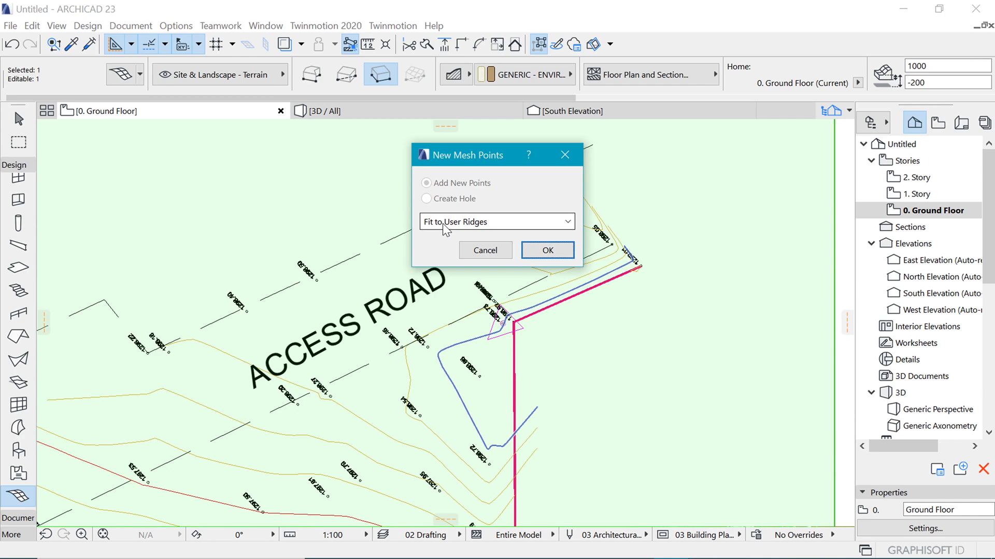
pyautogui.moveTo(442, 231)
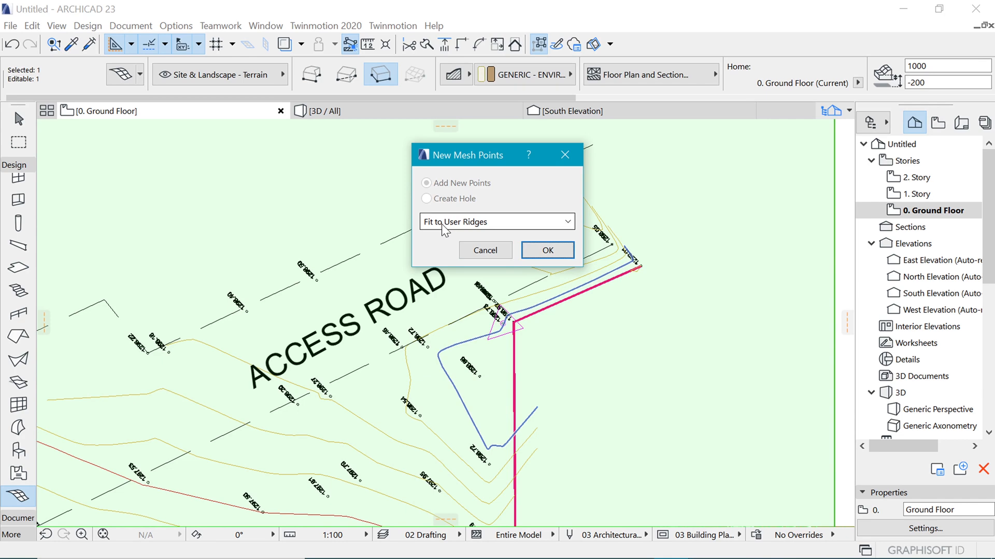
# Add the first contour lines near the access road to the mesh as Fit to User Ridges points.
pyautogui.click(546, 250)
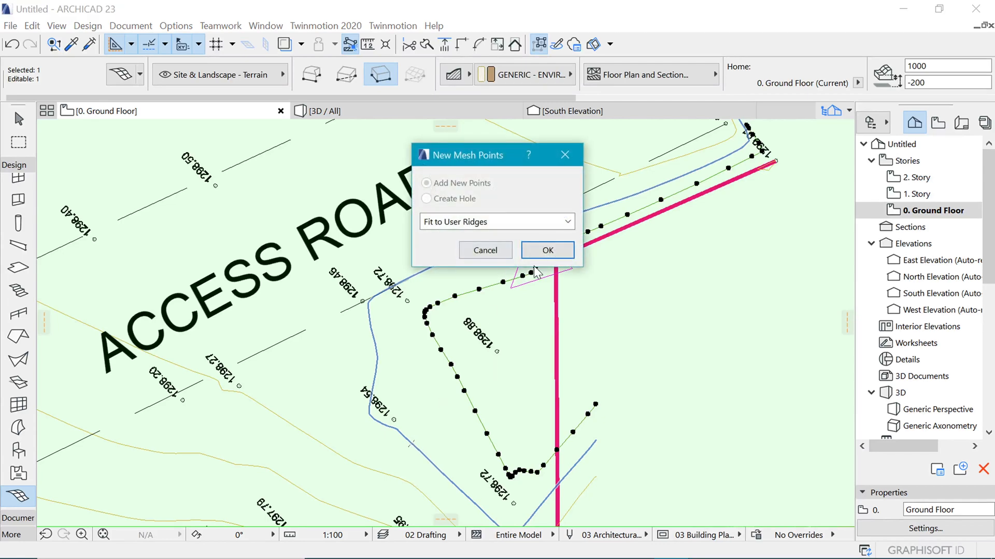
pyautogui.click(546, 249)
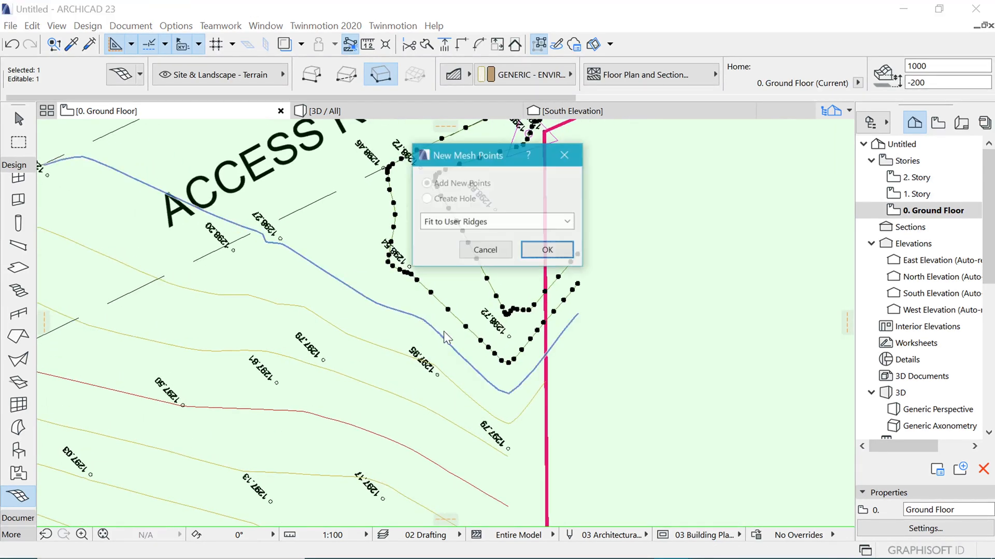
pyautogui.click(546, 249)
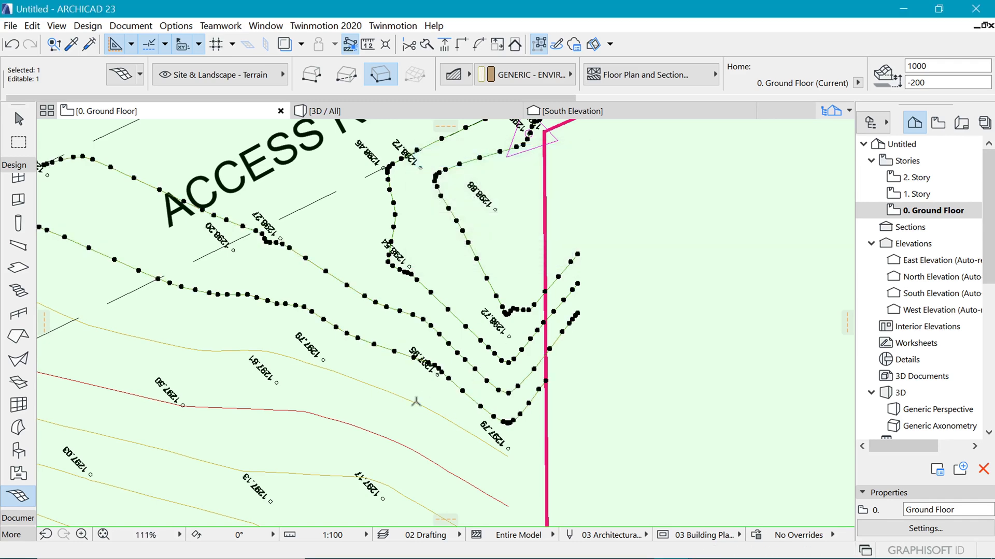
pyautogui.scroll(-3)
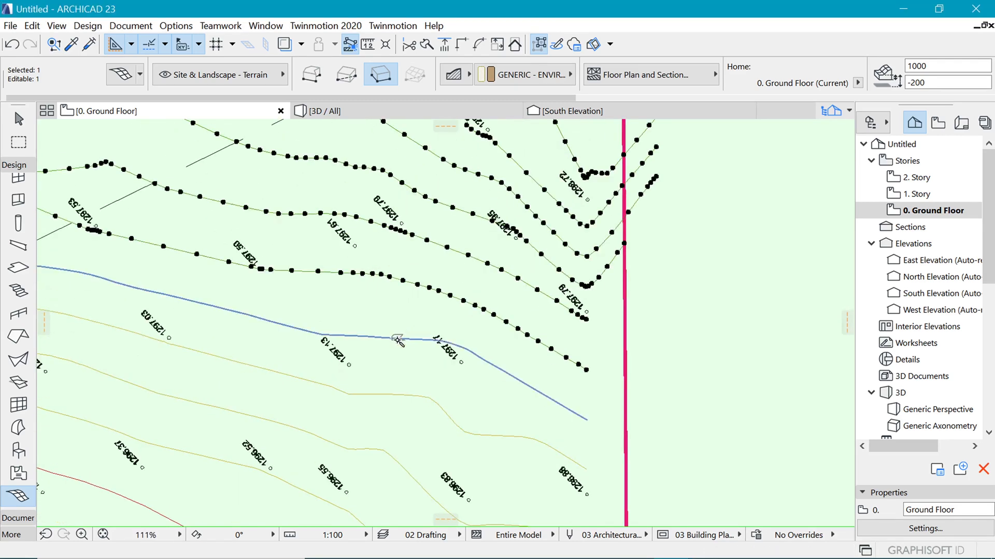
pyautogui.click(398, 340)
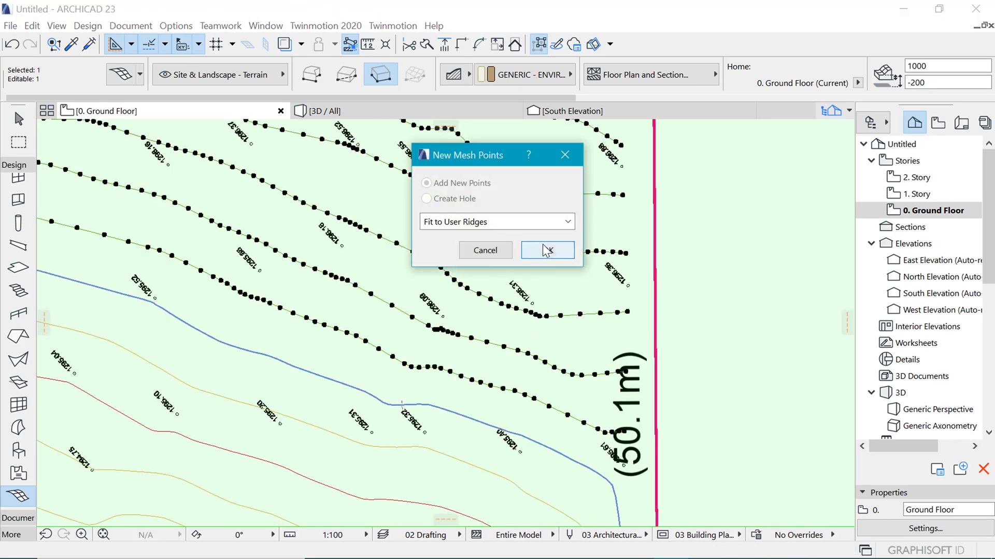
pyautogui.click(546, 250)
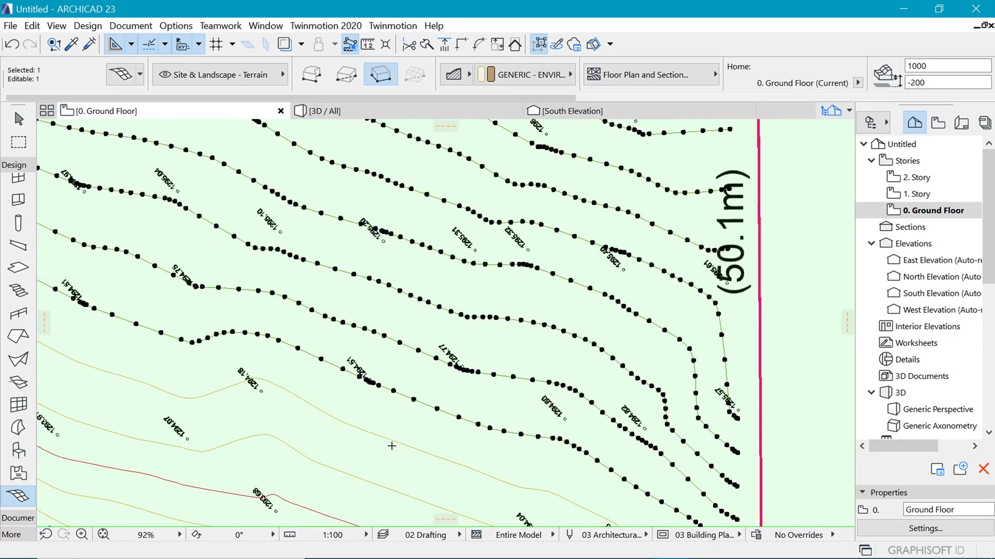
# Add the next few contour lines further along the road to the mesh as fitted ridges.
pyautogui.scroll(-3)
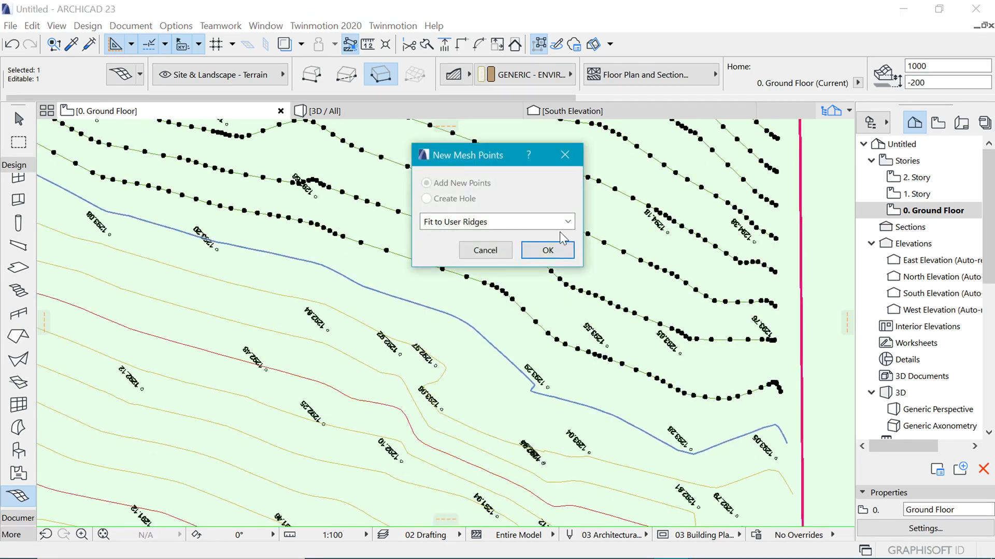
pyautogui.click(546, 250)
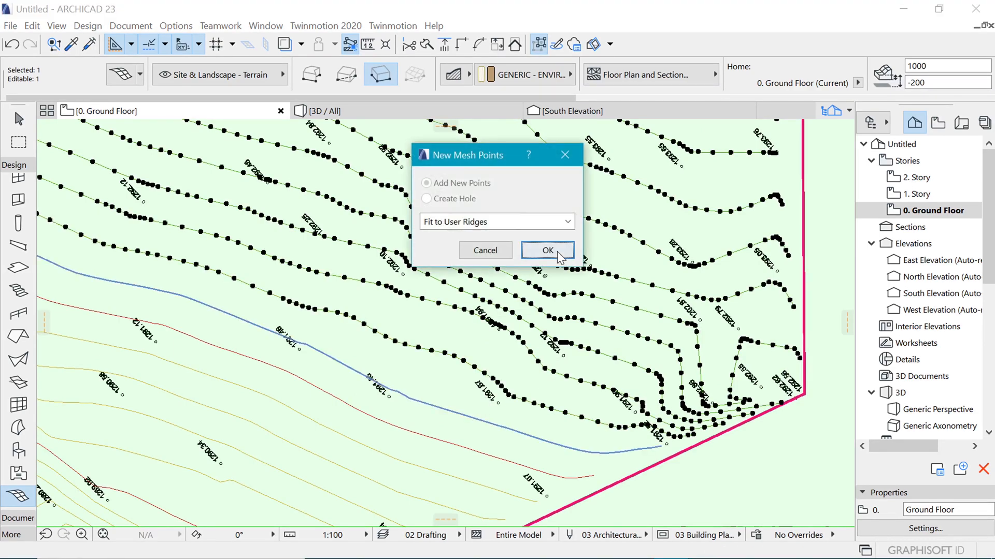
pyautogui.click(547, 249)
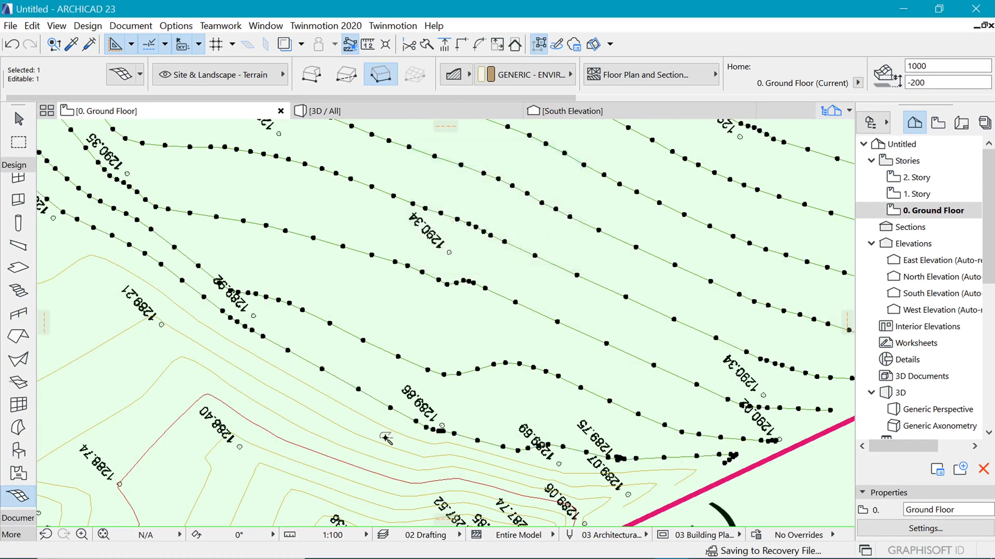
pyautogui.click(386, 438)
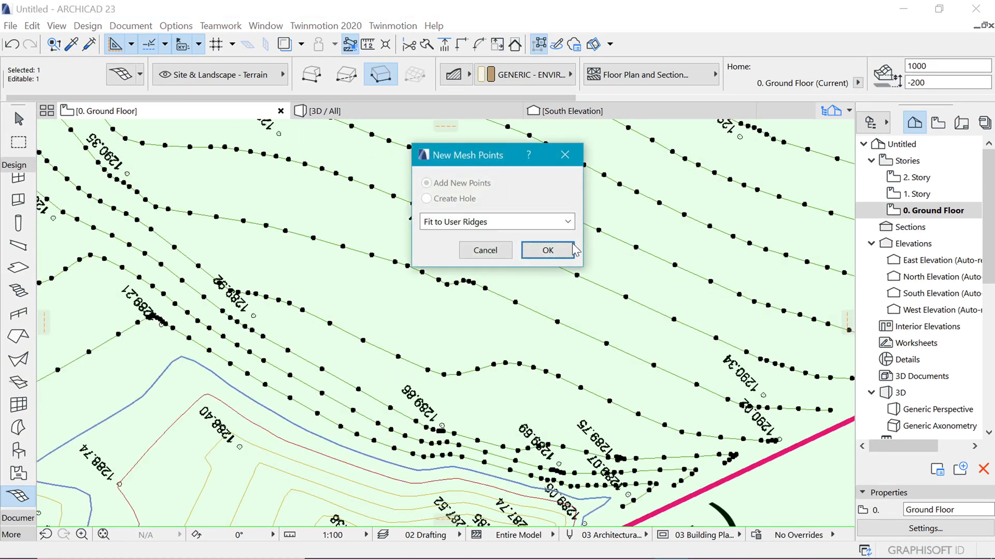
pyautogui.click(547, 249)
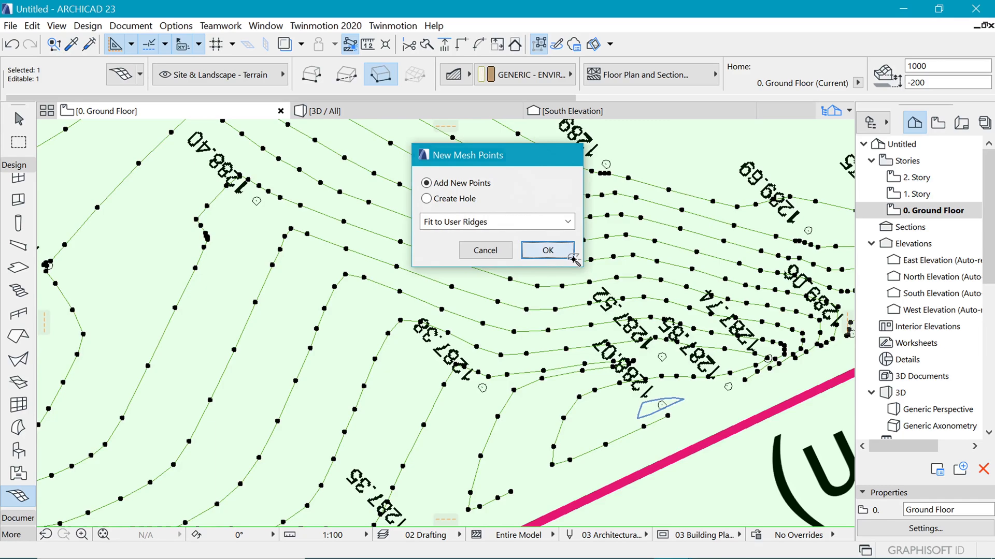
pyautogui.click(546, 249)
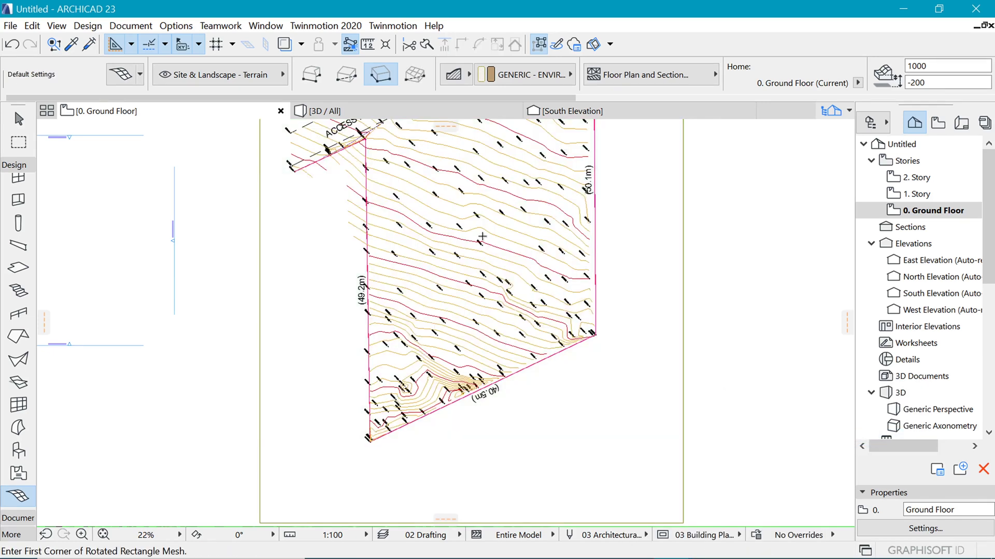
# Zoom out across the site while fitting the remaining contours into the mesh.
pyautogui.scroll(-3)
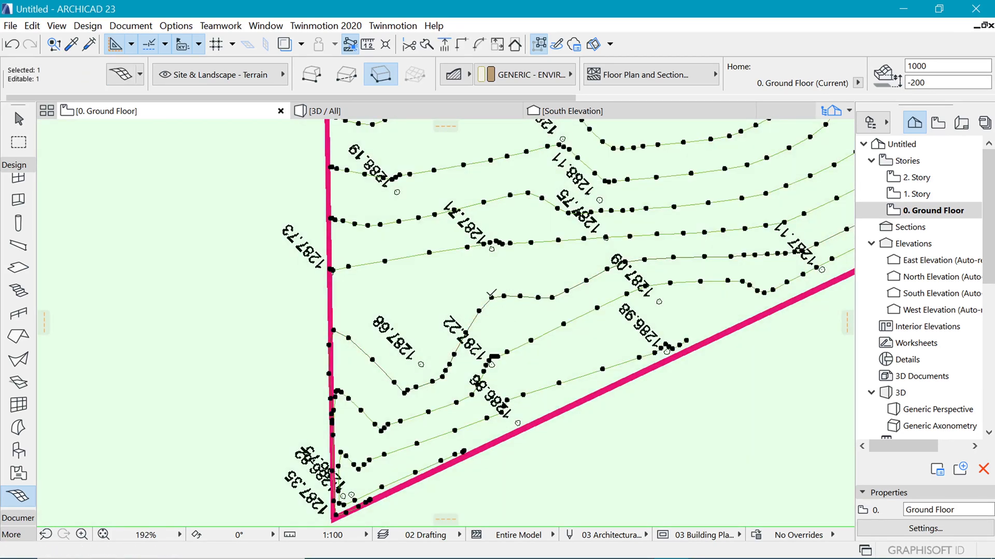
# Elevate all mesh points along one contour to height 1000 with Apply to All.
pyautogui.click(490, 296)
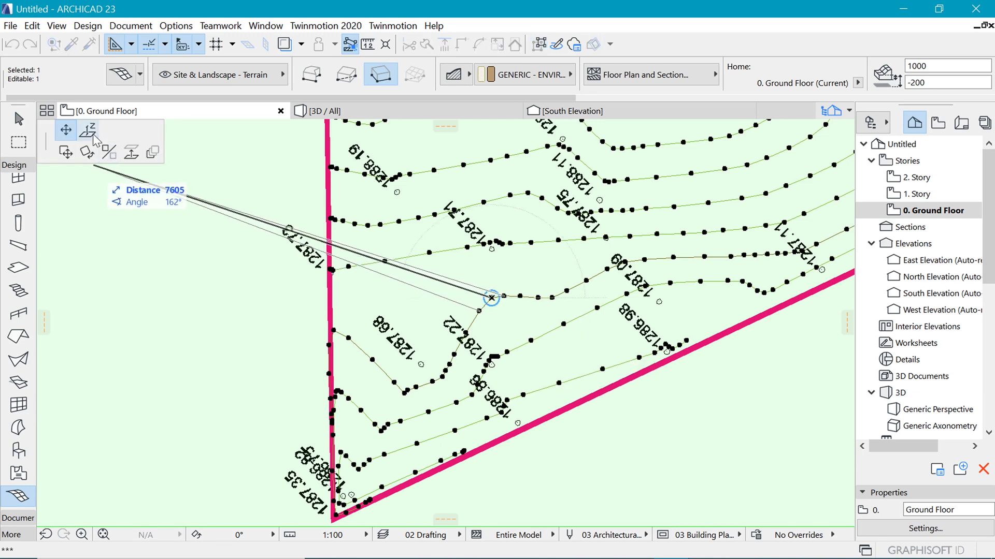
pyautogui.click(88, 131)
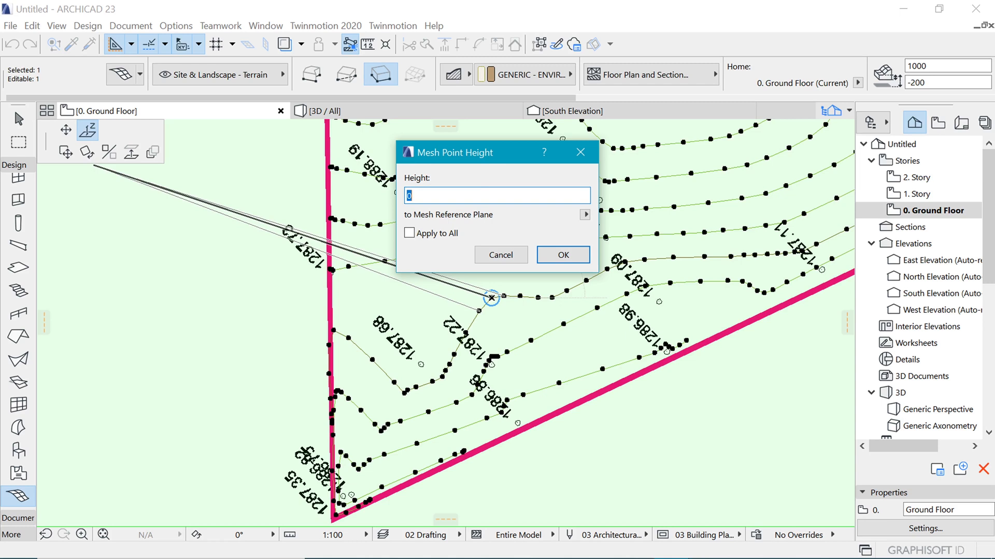
pyautogui.write('100')
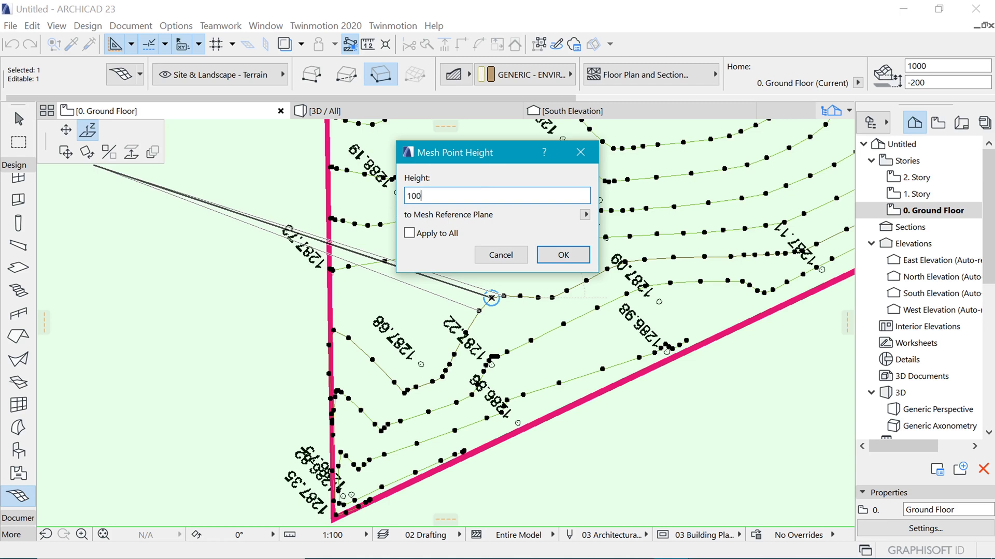
pyautogui.click(409, 233)
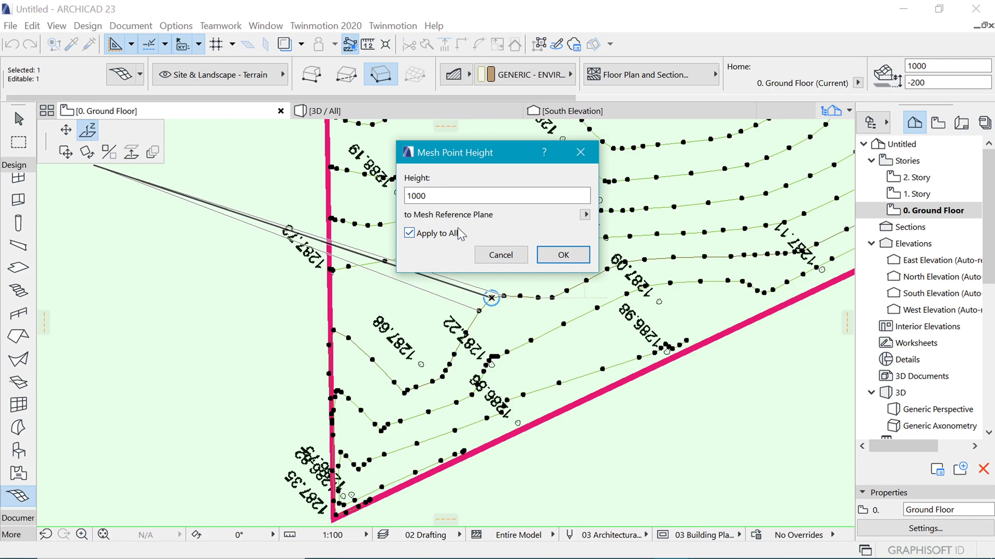
pyautogui.click(560, 254)
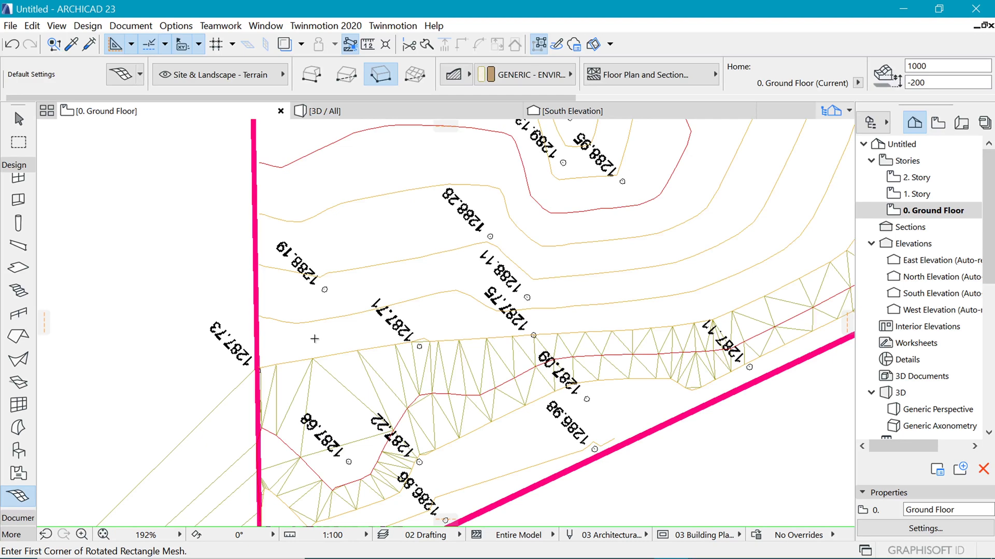
# Elevate the next contours to 1200 and successively higher heights, each with Apply to All.
pyautogui.click(314, 355)
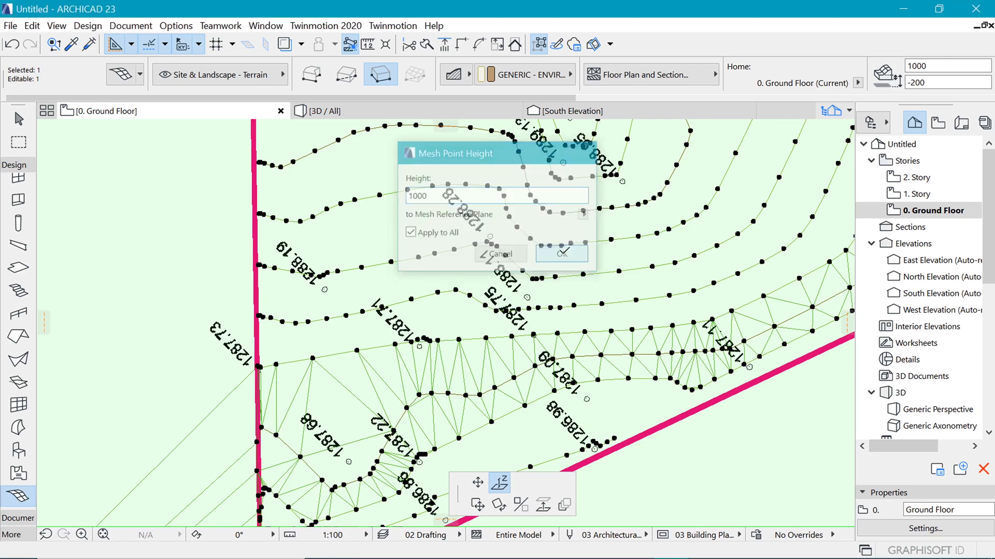
pyautogui.click(562, 254)
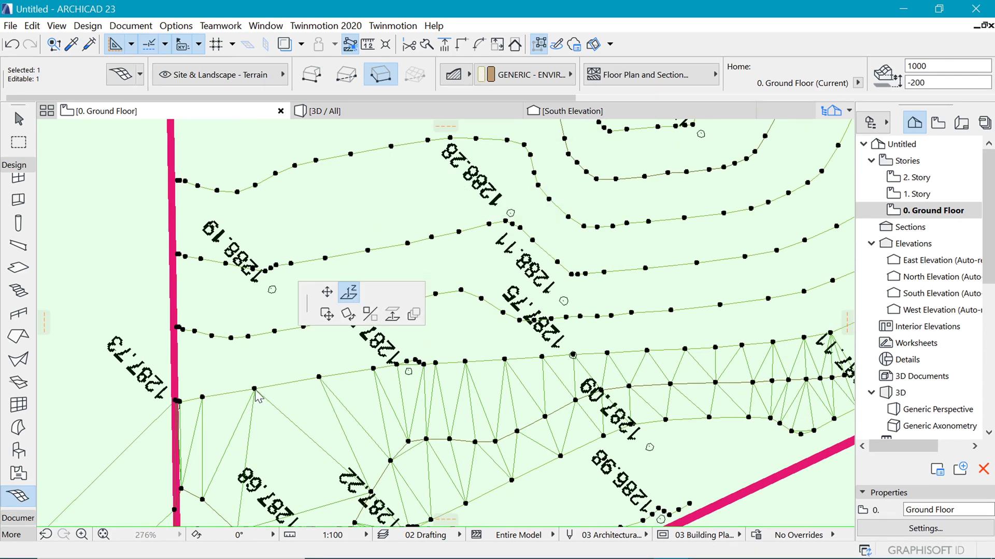
pyautogui.click(348, 291)
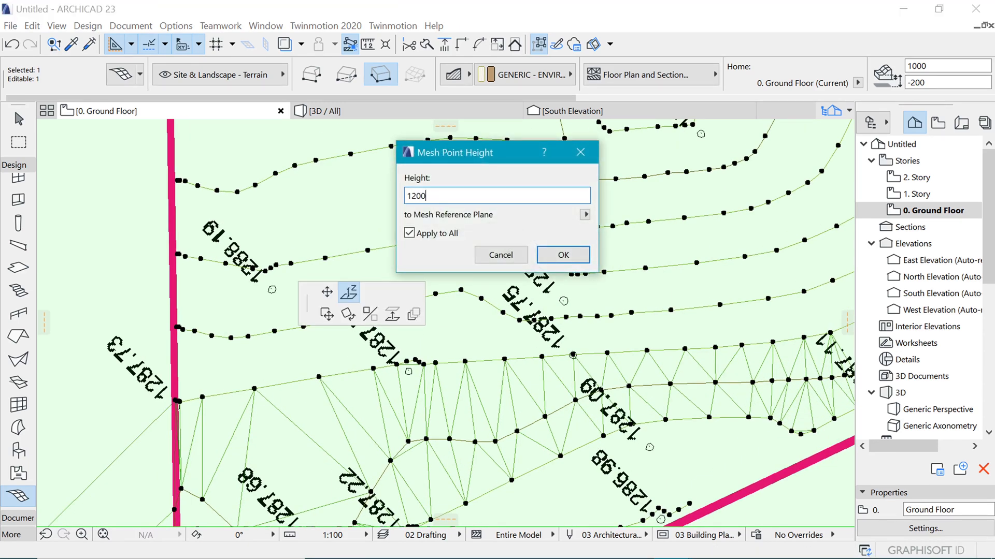
pyautogui.click(561, 254)
pyautogui.write('1')
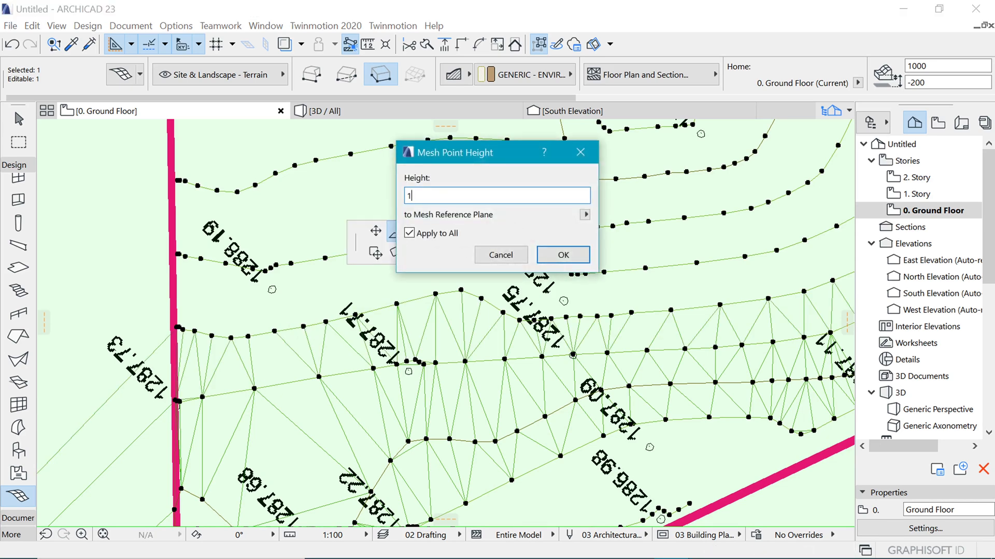
pyautogui.click(561, 255)
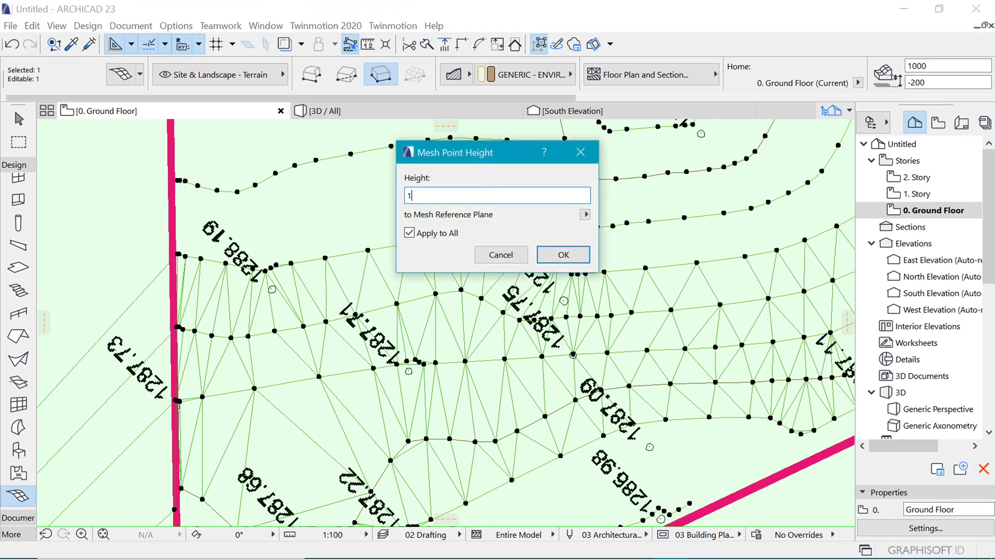
pyautogui.click(561, 255)
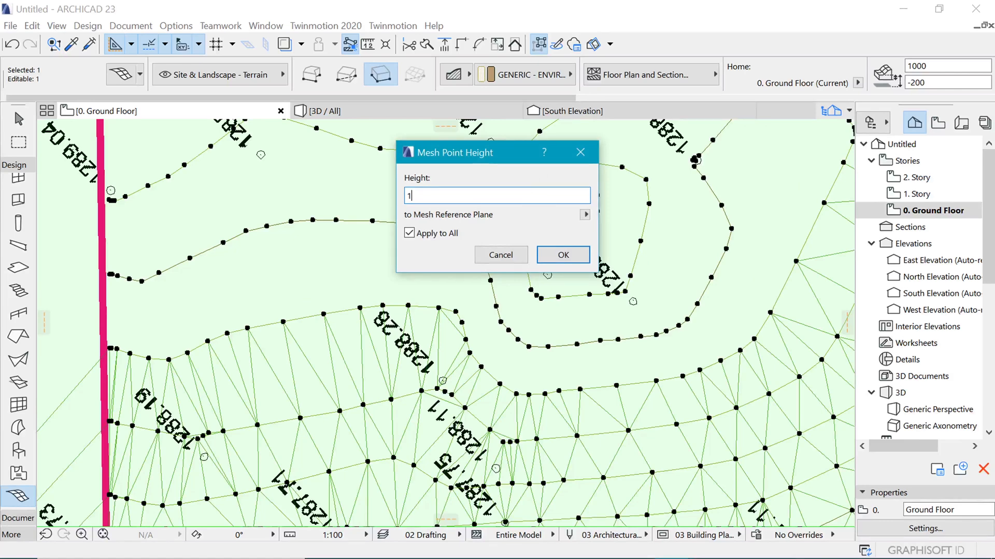
pyautogui.click(561, 255)
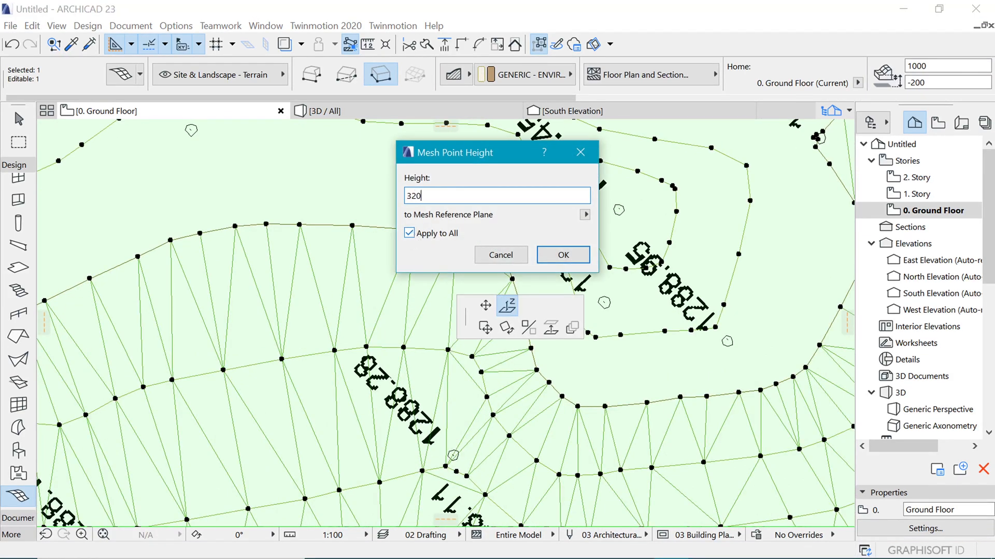
pyautogui.write('20')
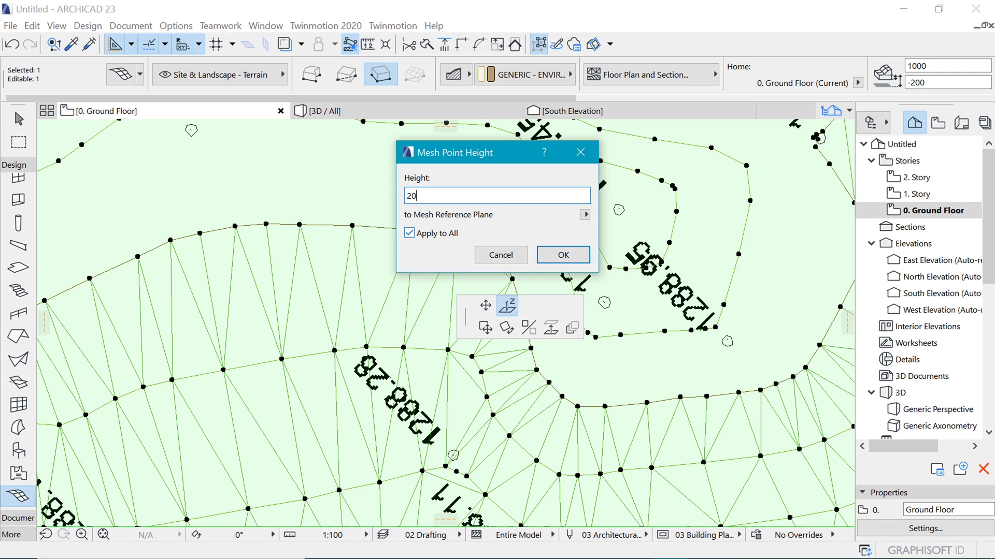
pyautogui.click(560, 255)
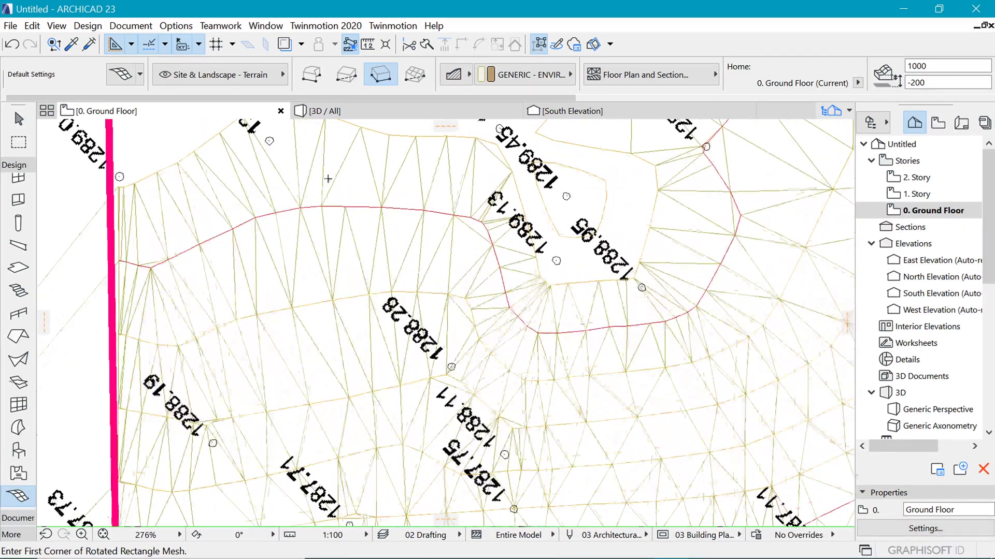
# Raise further contours to progressively higher heights, including one entered as 260x.
pyautogui.scroll(-3)
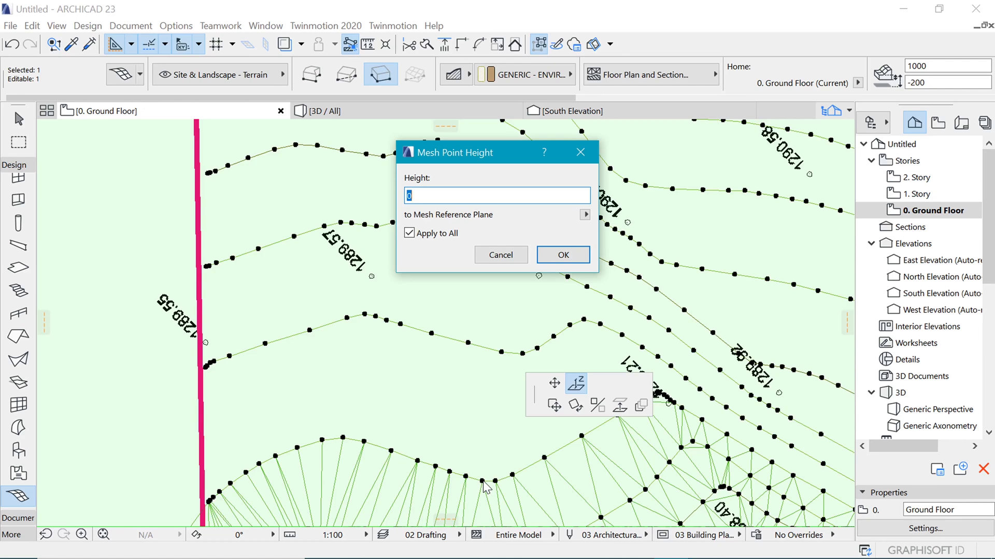
pyautogui.write('260')
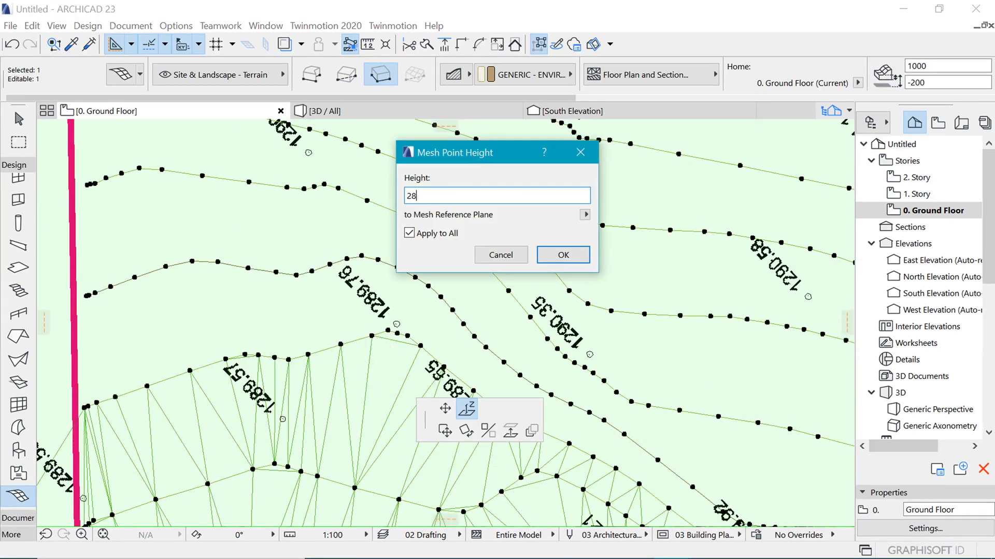
pyautogui.click(561, 255)
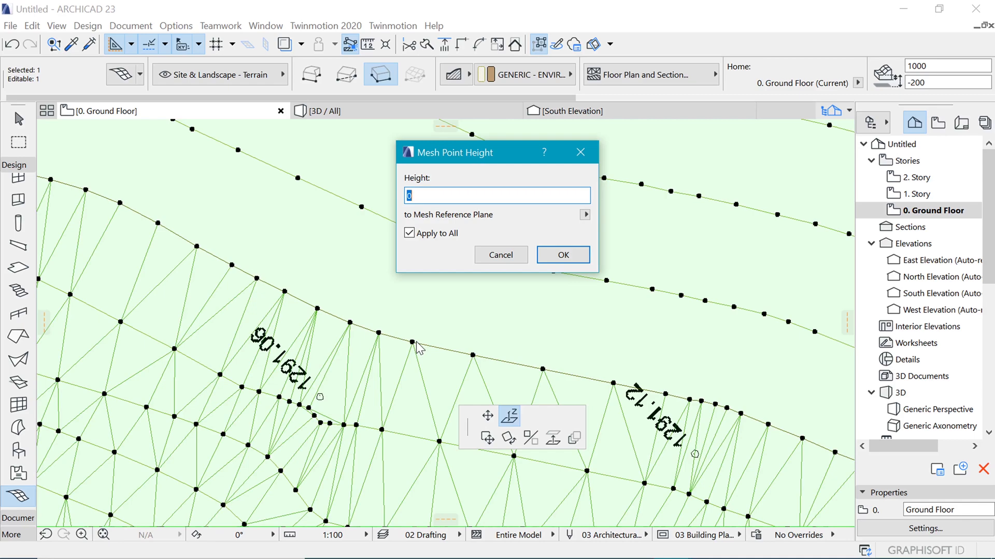
pyautogui.click(562, 255)
pyautogui.write('4')
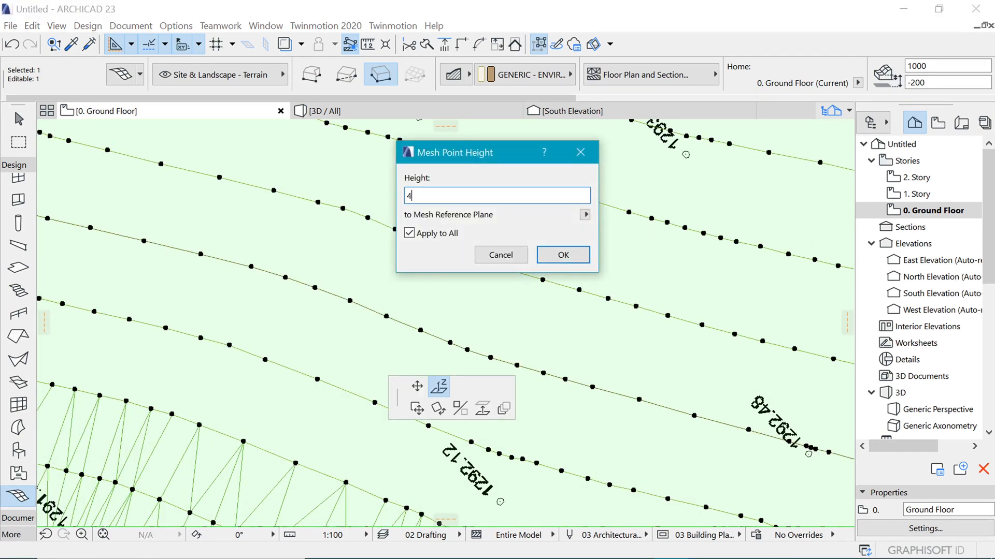
pyautogui.click(562, 255)
pyautogui.write('5')
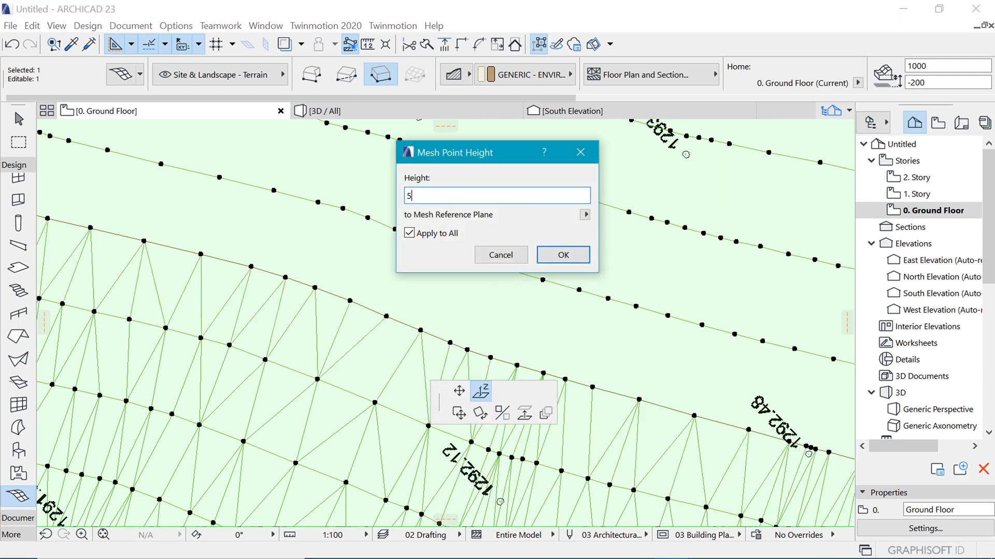
pyautogui.click(560, 255)
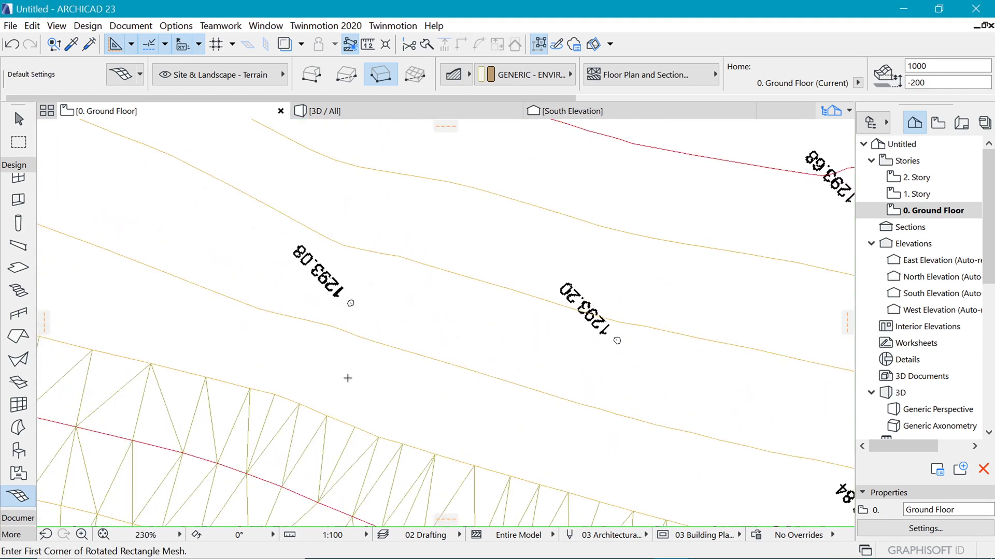
pyautogui.click(348, 379)
pyautogui.write('5')
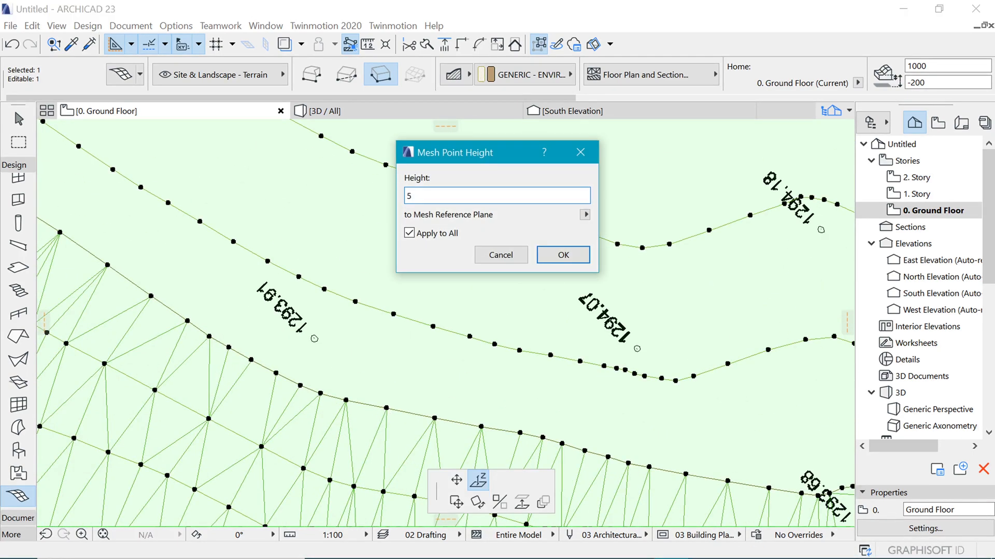
# Elevate the next contours near the access road, reaching a height of 8500.
pyautogui.click(560, 255)
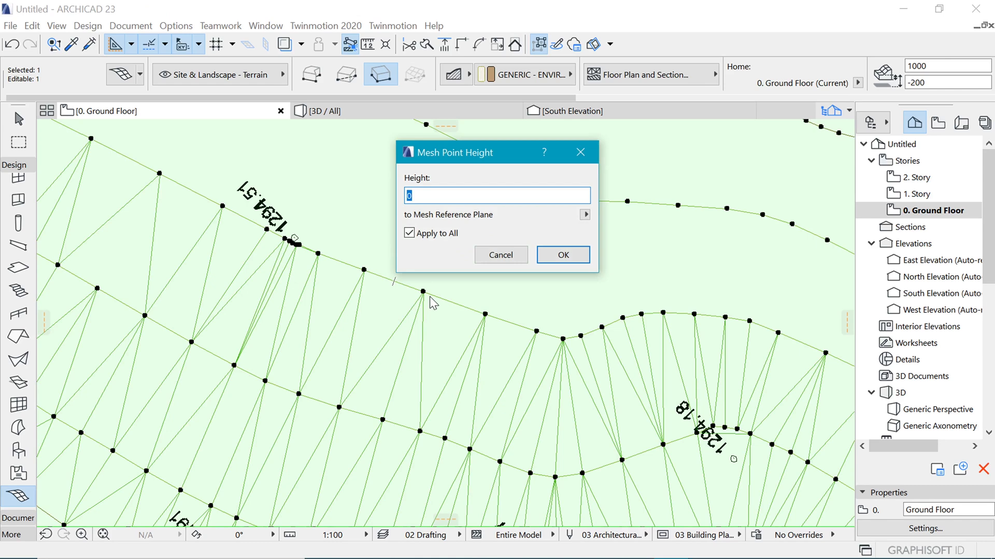
pyautogui.click(561, 254)
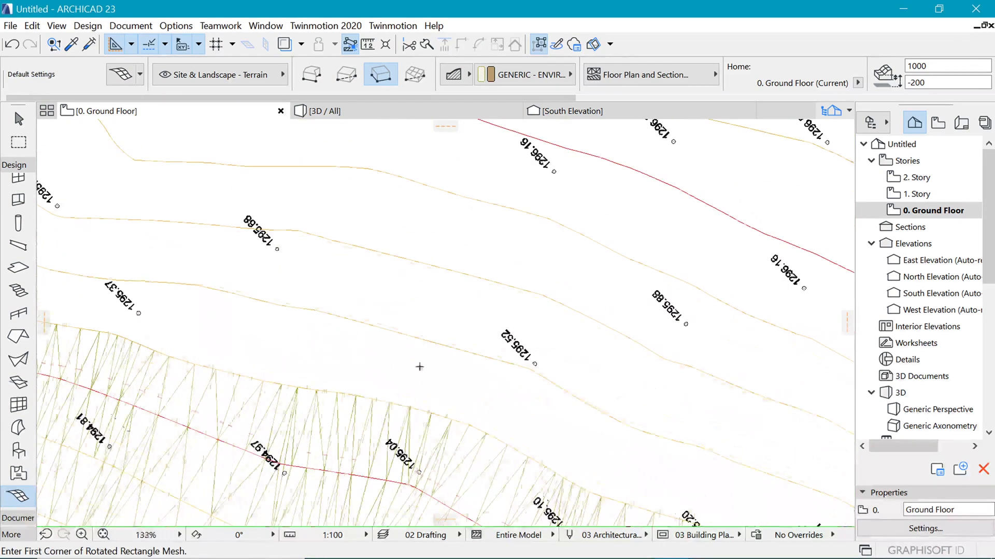
pyautogui.click(418, 367)
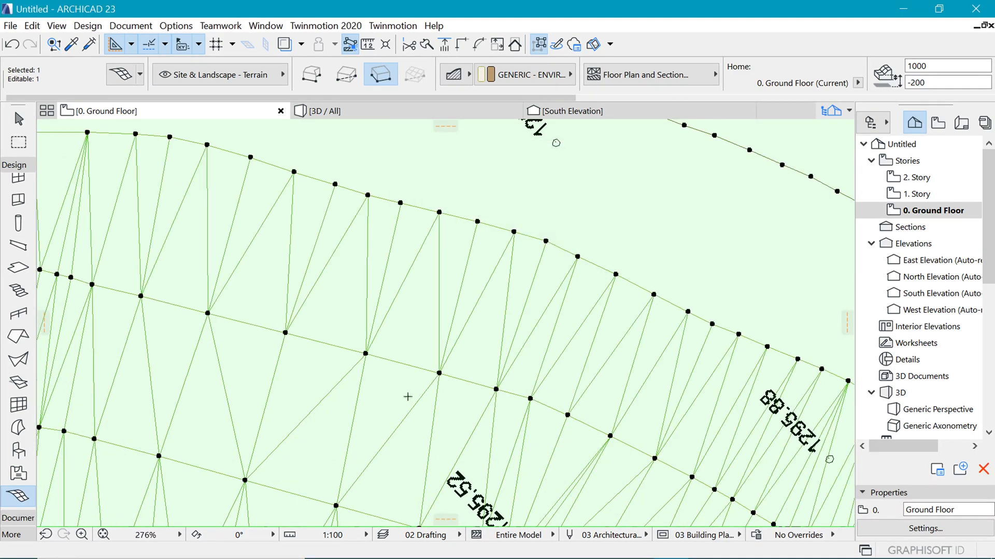
pyautogui.scroll(-3)
pyautogui.write('7')
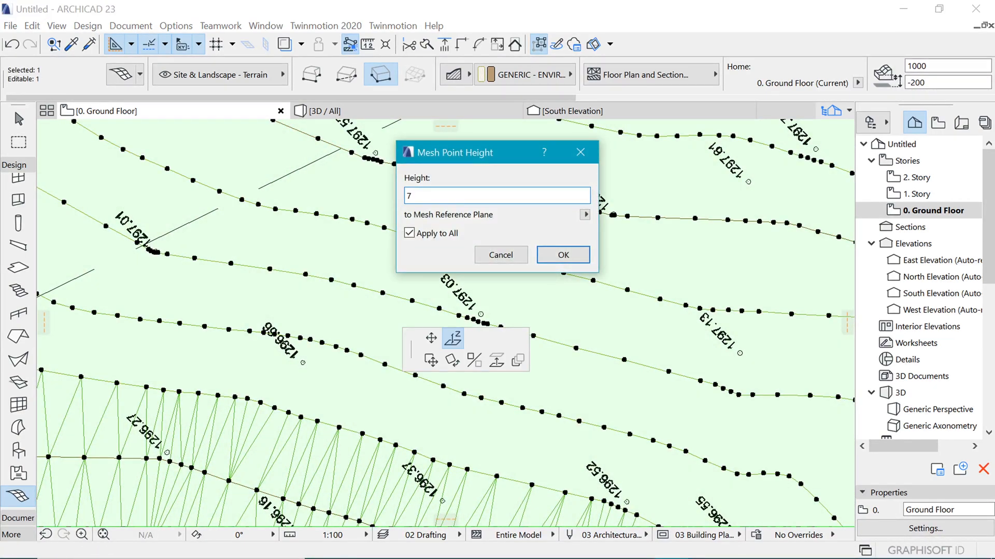
pyautogui.click(561, 254)
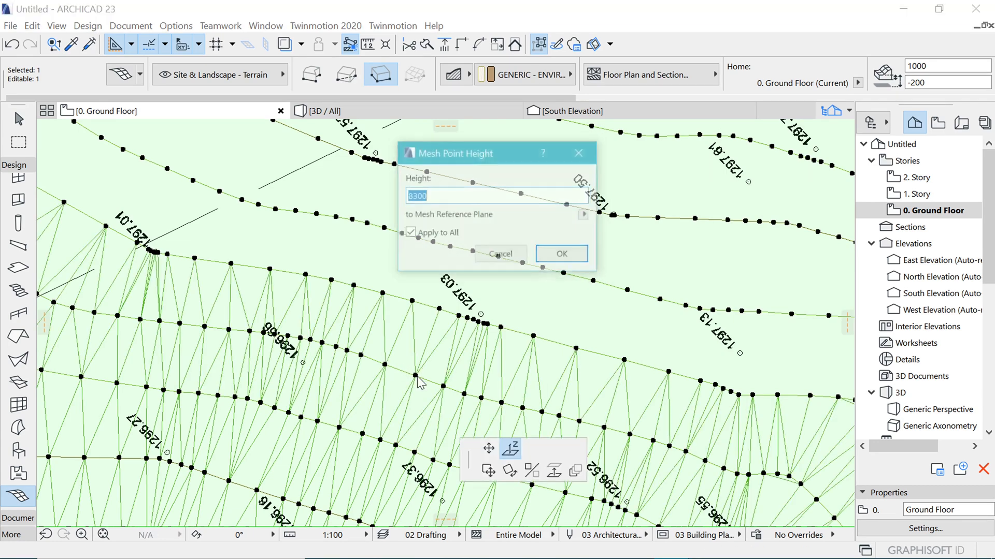
pyautogui.click(560, 252)
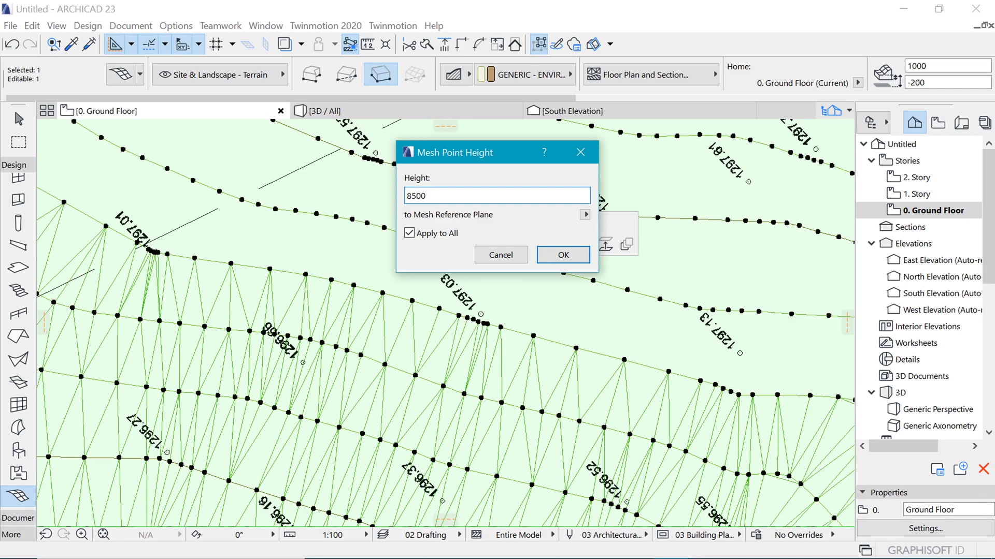
pyautogui.click(562, 255)
pyautogui.write('8800')
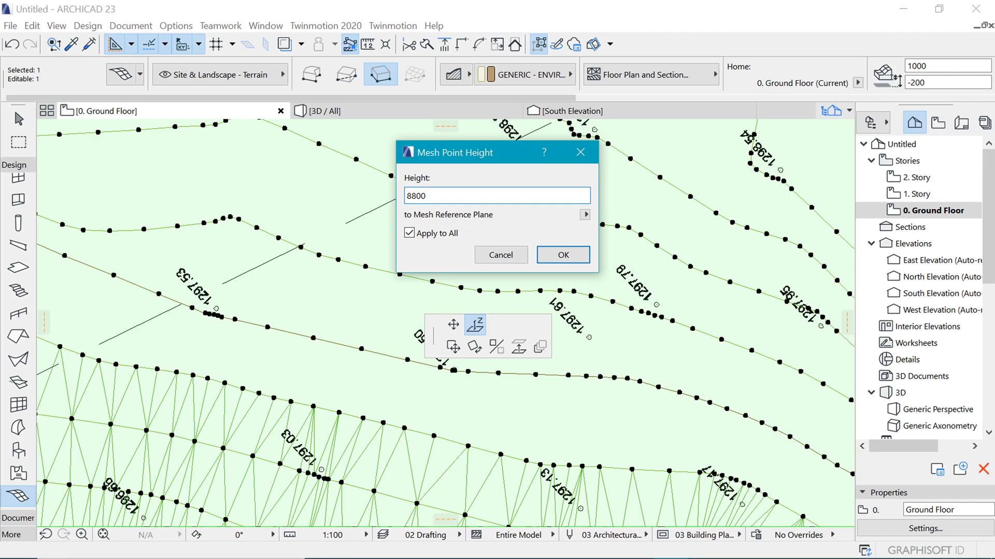
# Raise the following contours to 8800, 9000 and 10000 with Apply to All.
pyautogui.click(560, 254)
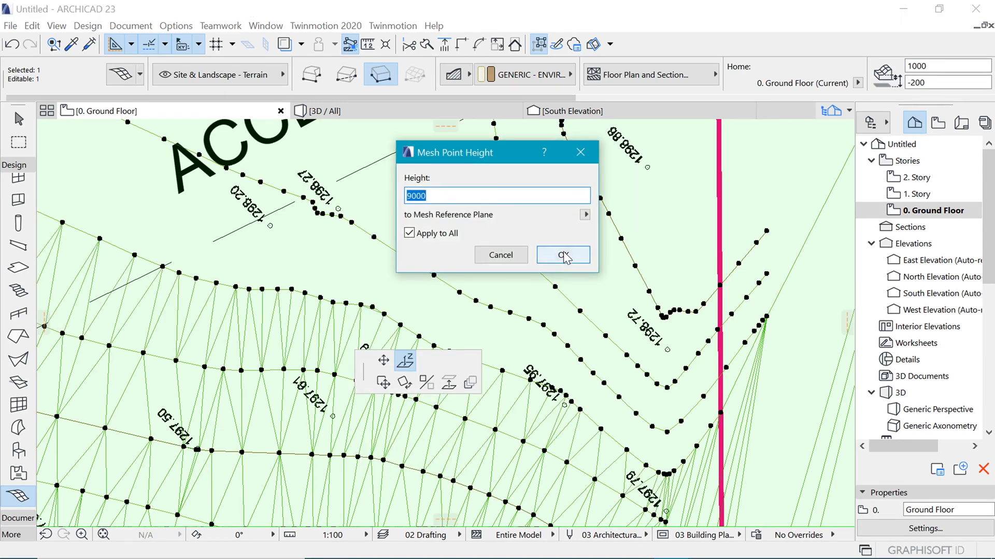
pyautogui.click(562, 254)
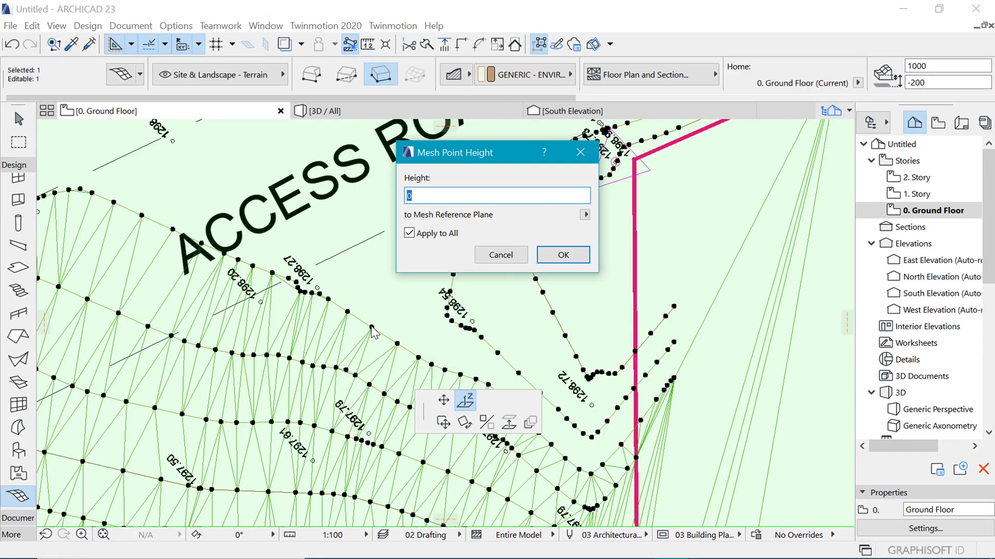
pyautogui.write('9')
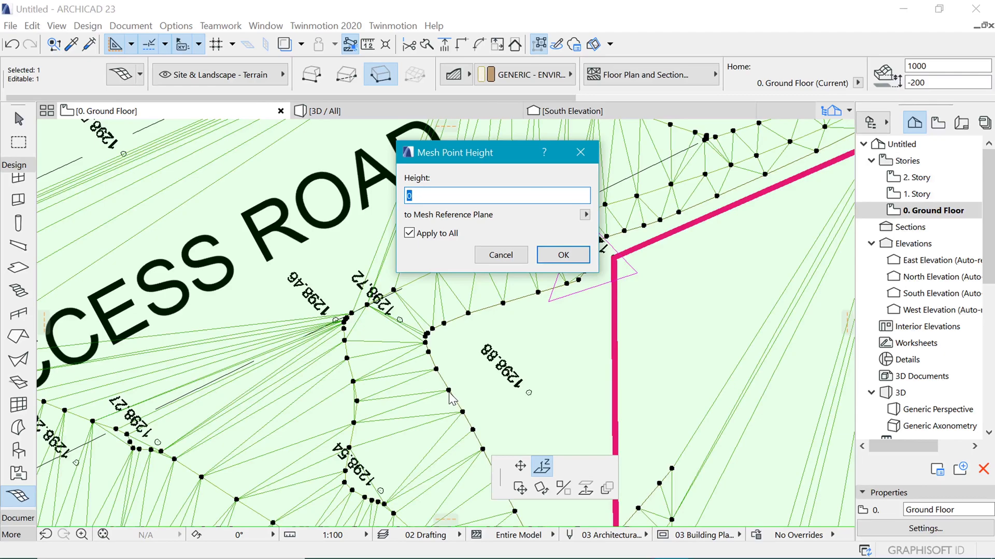
pyautogui.write('10000')
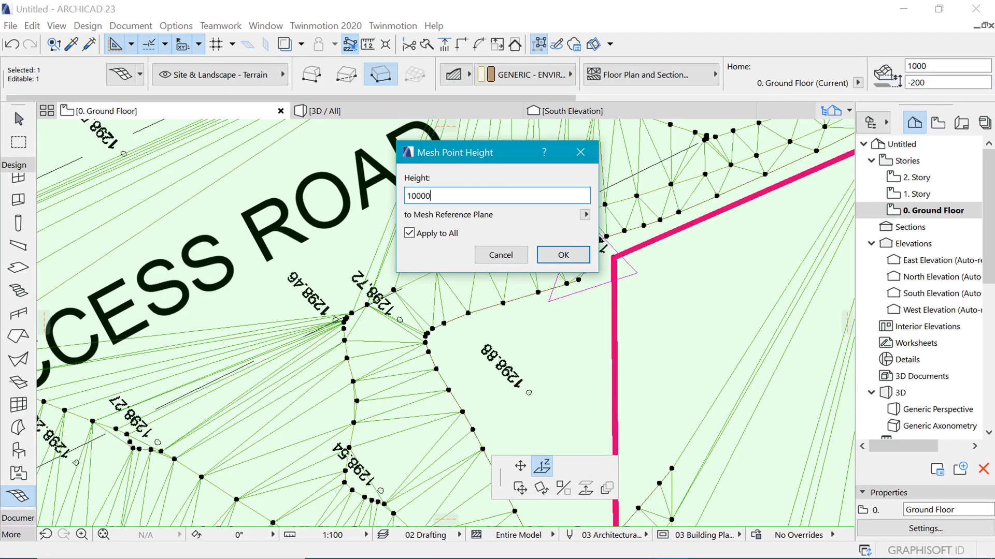
pyautogui.click(561, 255)
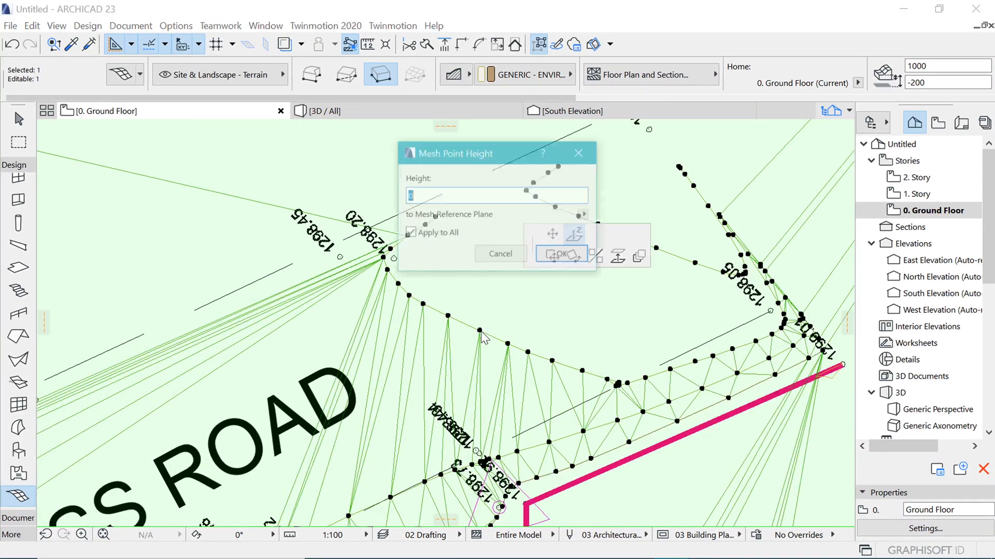
# Set further contour heights across the mesh, including 6400 and another starting with 66.
pyautogui.click(562, 254)
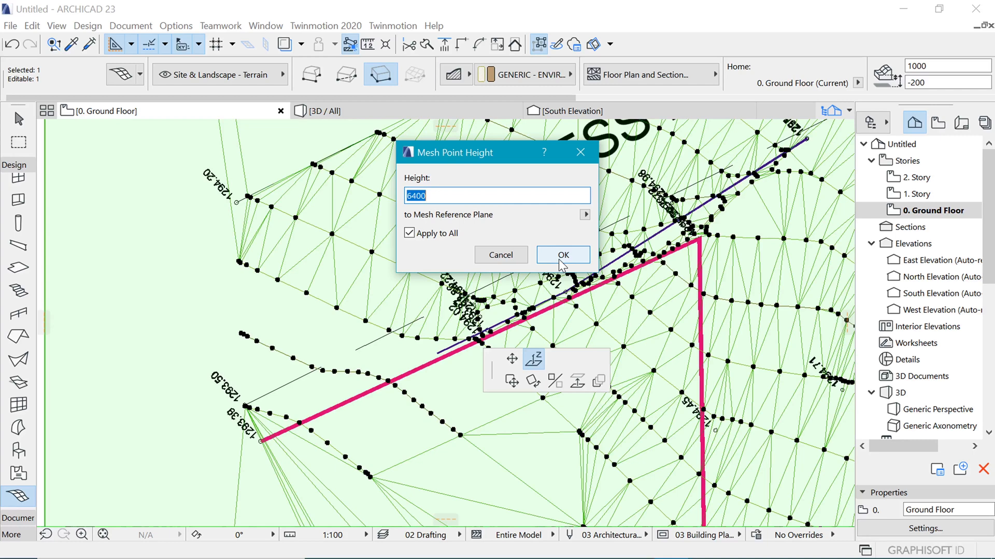
pyautogui.click(561, 255)
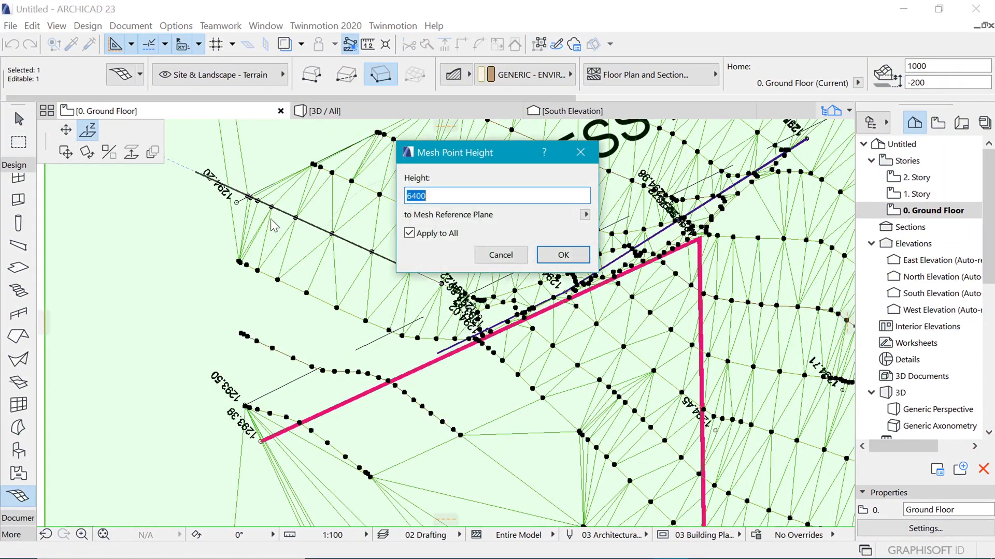
pyautogui.write('6')
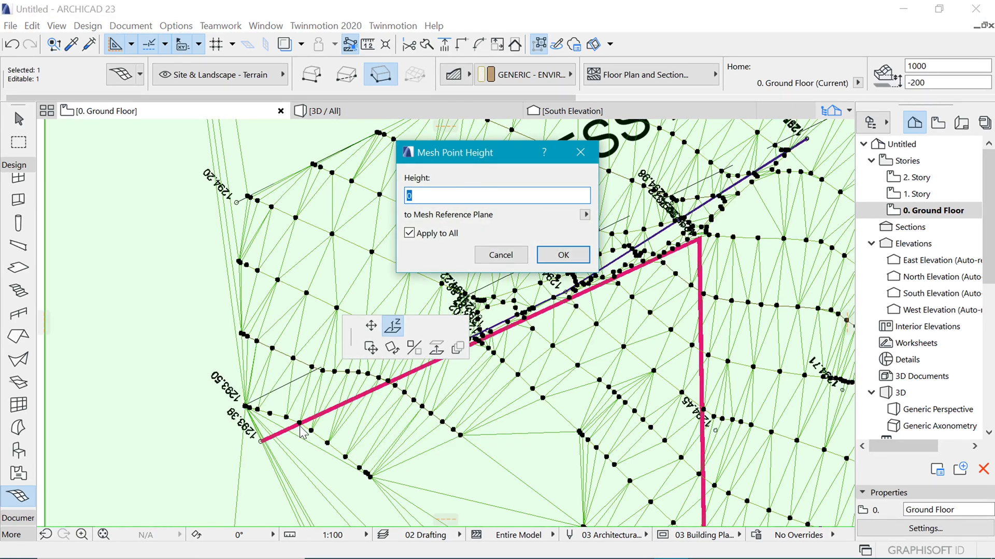
pyautogui.write('6')
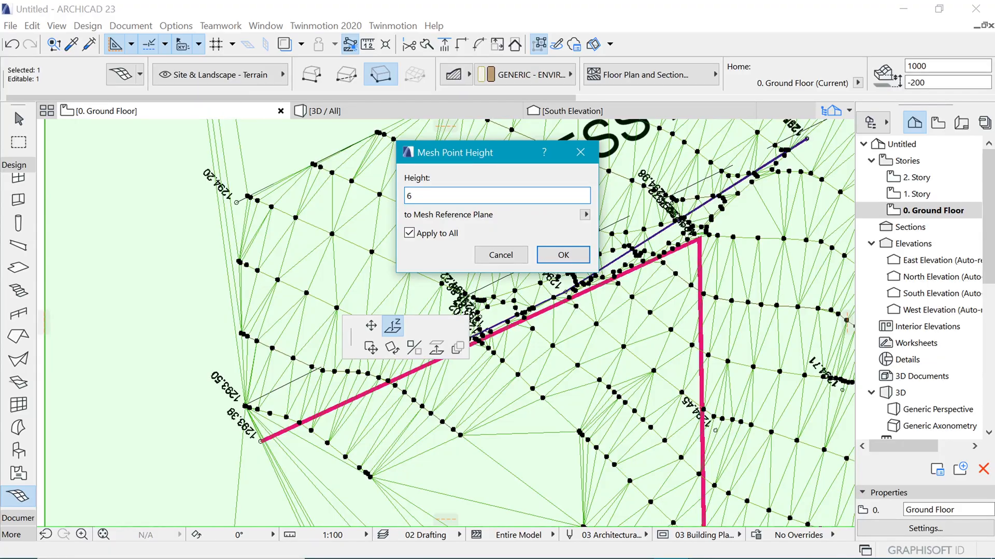
pyautogui.click(560, 255)
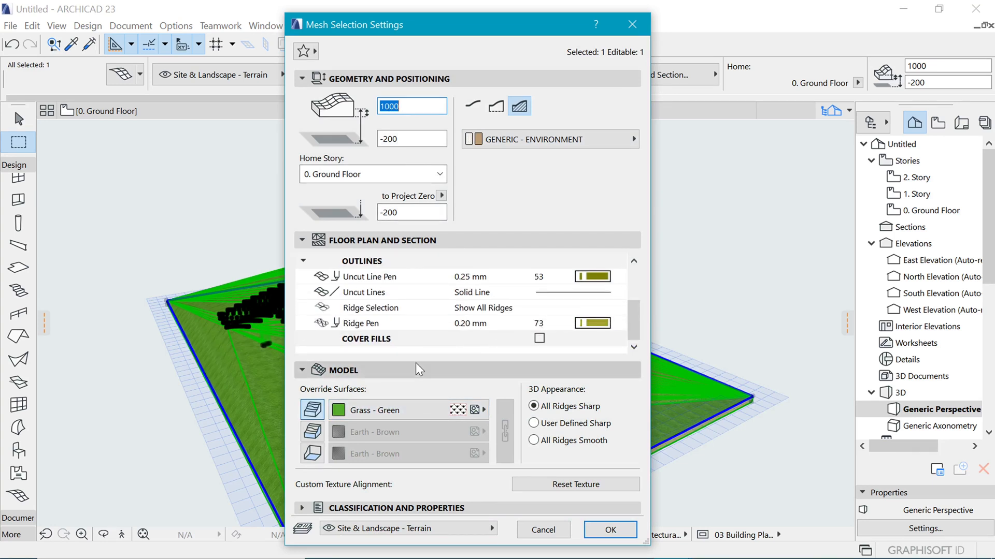
pyautogui.moveTo(551, 300)
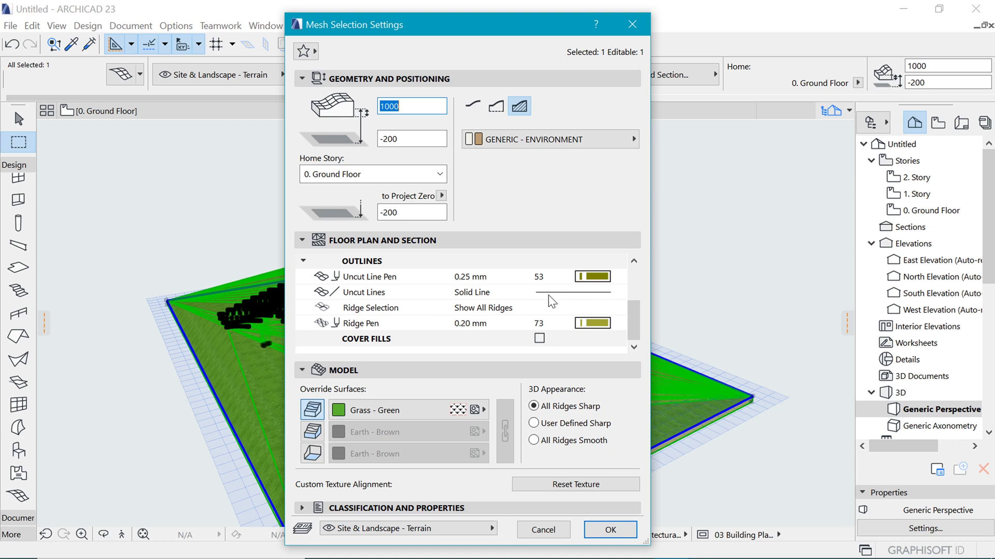
pyautogui.moveTo(583, 310)
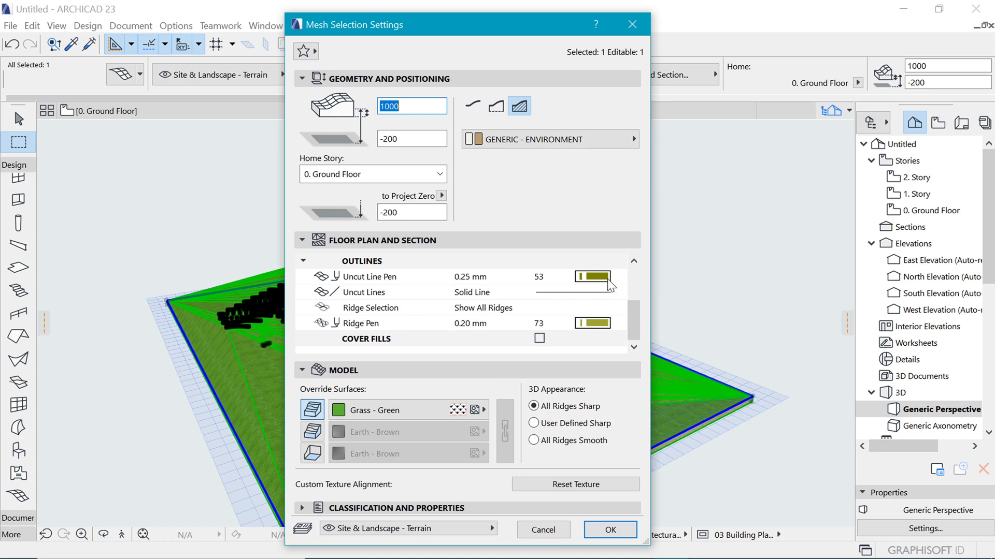
# Set the mesh uncut line pen to 102 (0.13 mm), make all ridges smooth, and apply.
pyautogui.click(592, 275)
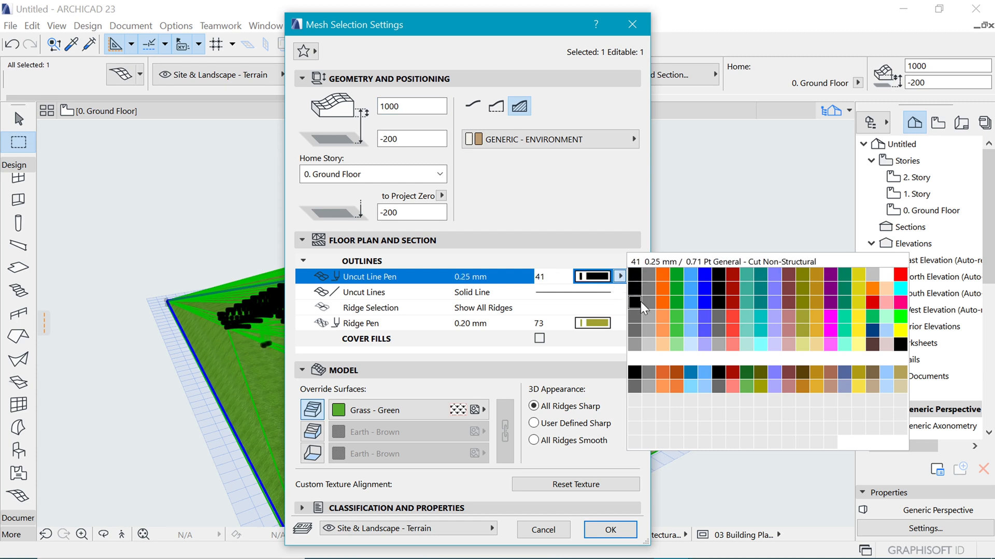
pyautogui.click(635, 344)
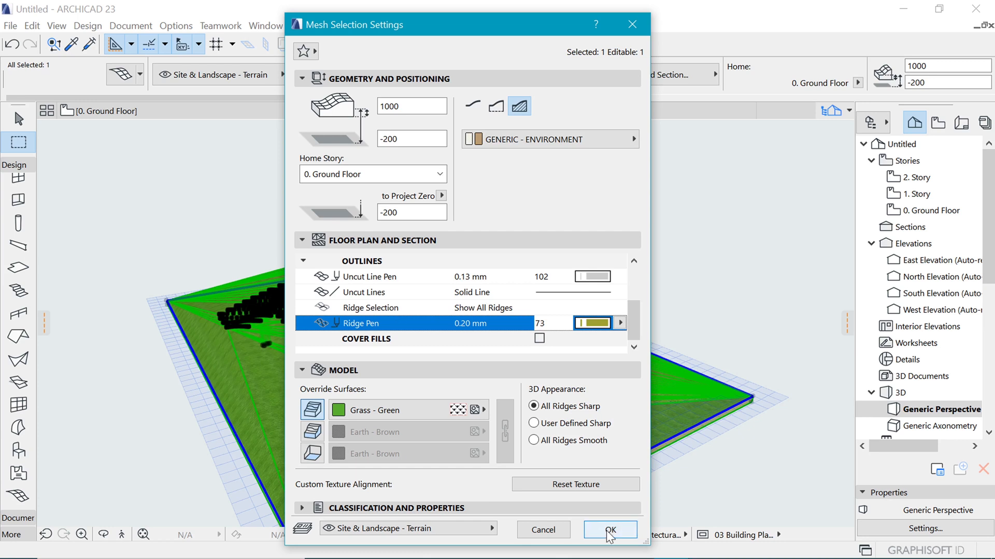
pyautogui.click(406, 410)
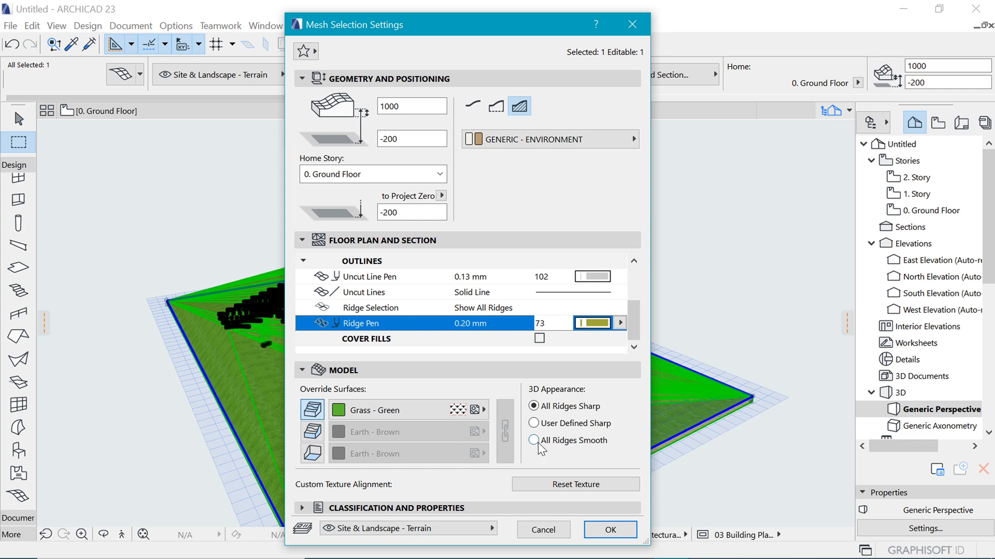
pyautogui.click(535, 440)
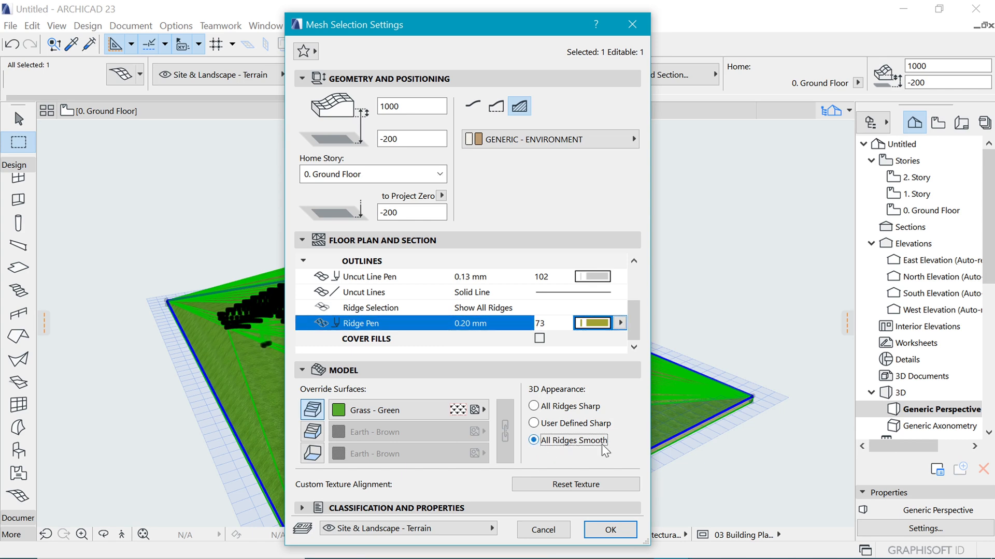
pyautogui.click(609, 530)
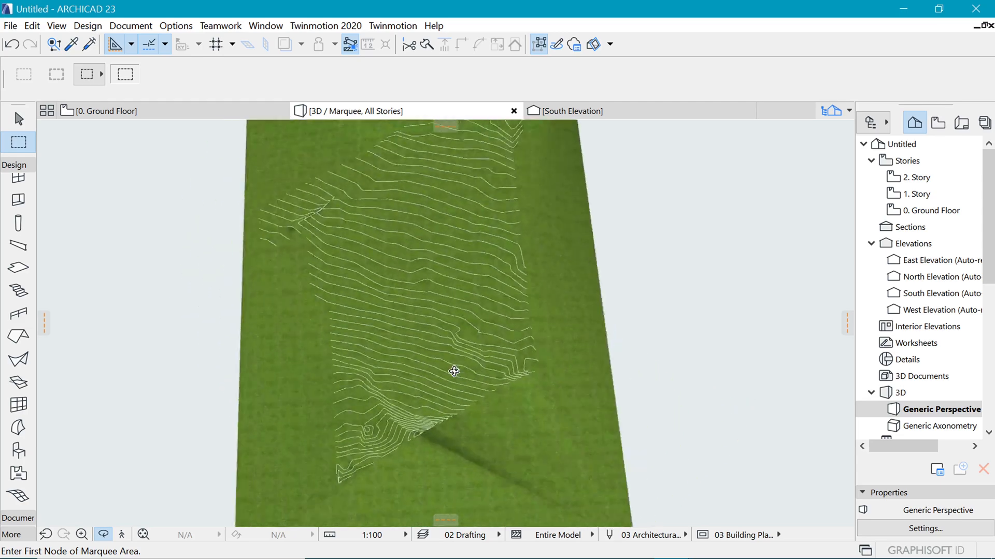
pyautogui.moveTo(454, 372); pyautogui.dragTo(496, 292)
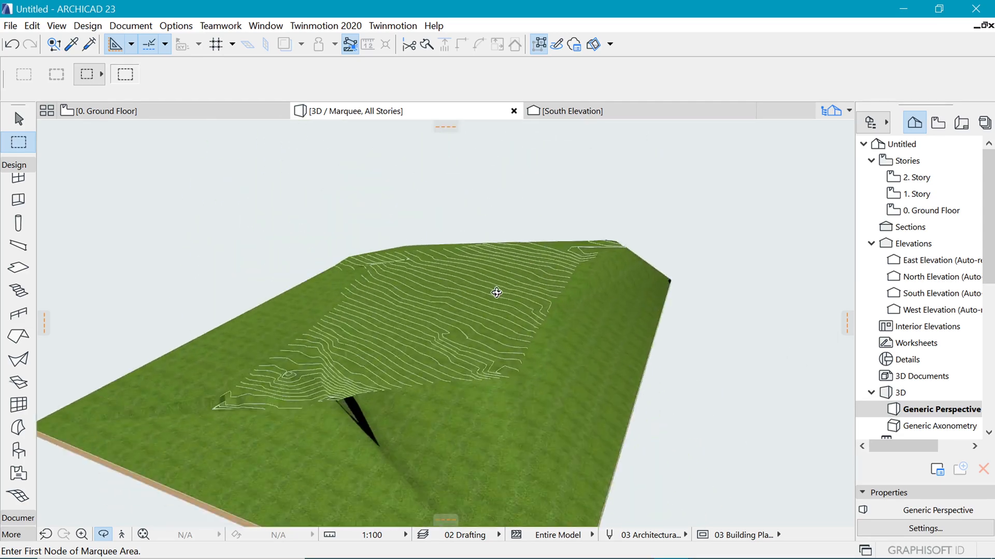
pyautogui.moveTo(496, 292); pyautogui.dragTo(544, 301)
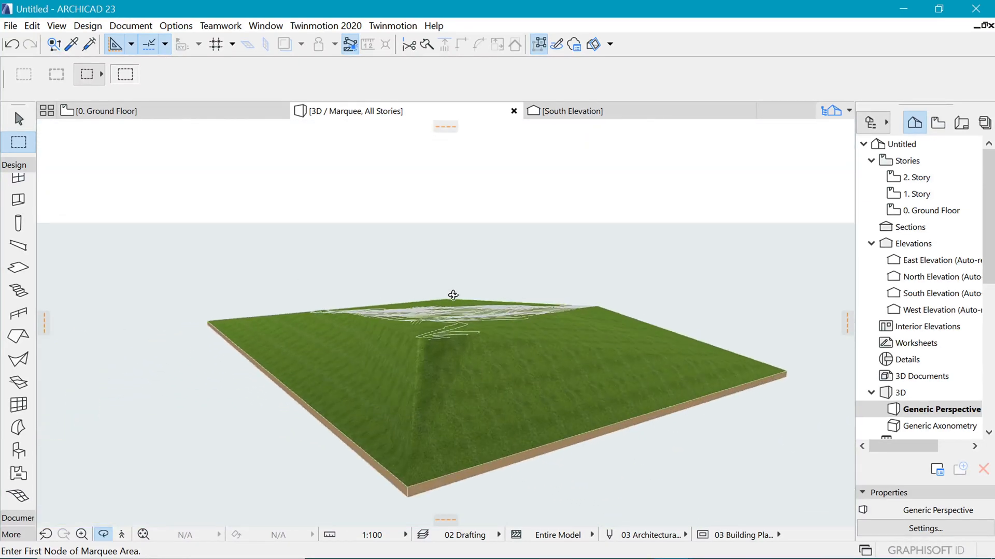
pyautogui.moveTo(453, 296); pyautogui.dragTo(622, 292)
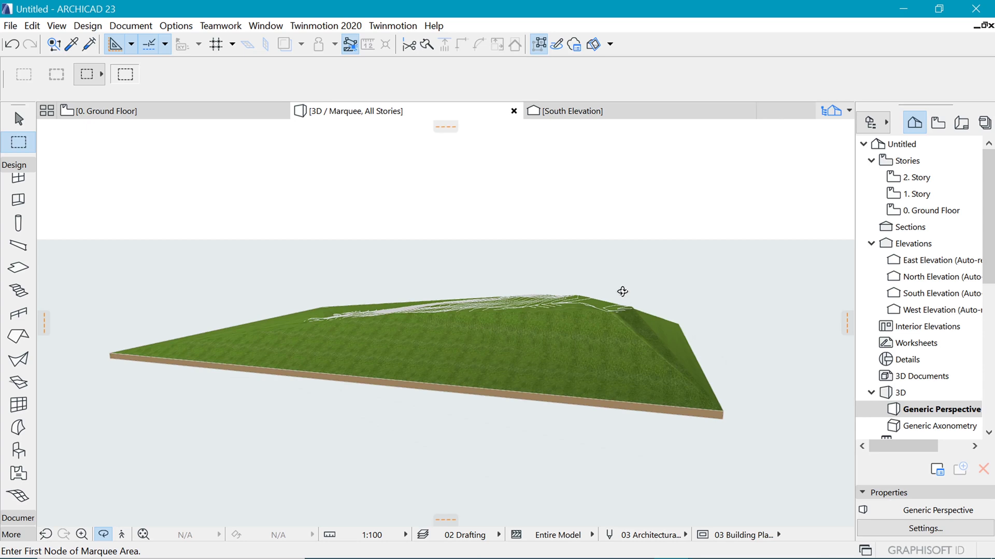
pyautogui.moveTo(621, 291); pyautogui.dragTo(606, 409)
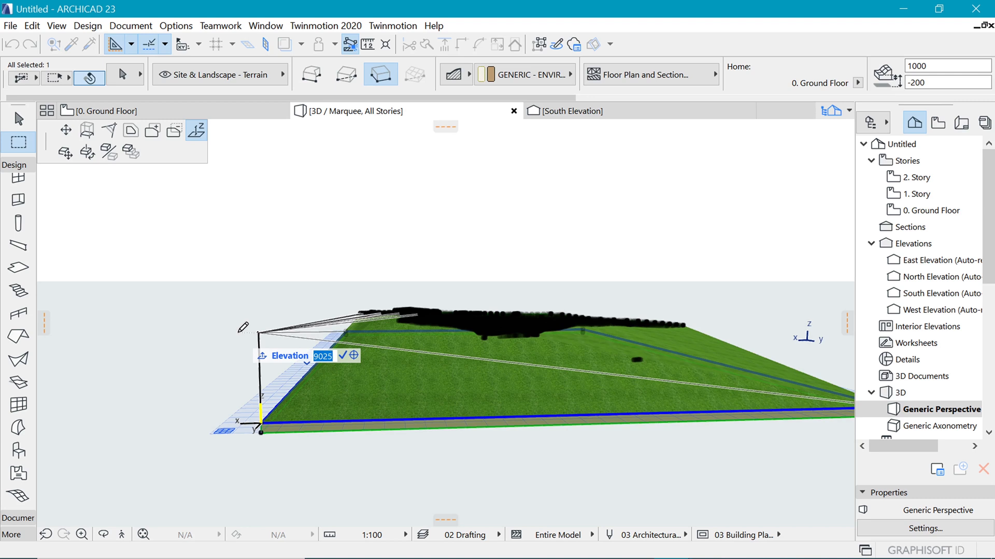
# Elevate the selected mesh corner node to an elevation of 11000.
pyautogui.write('11000')
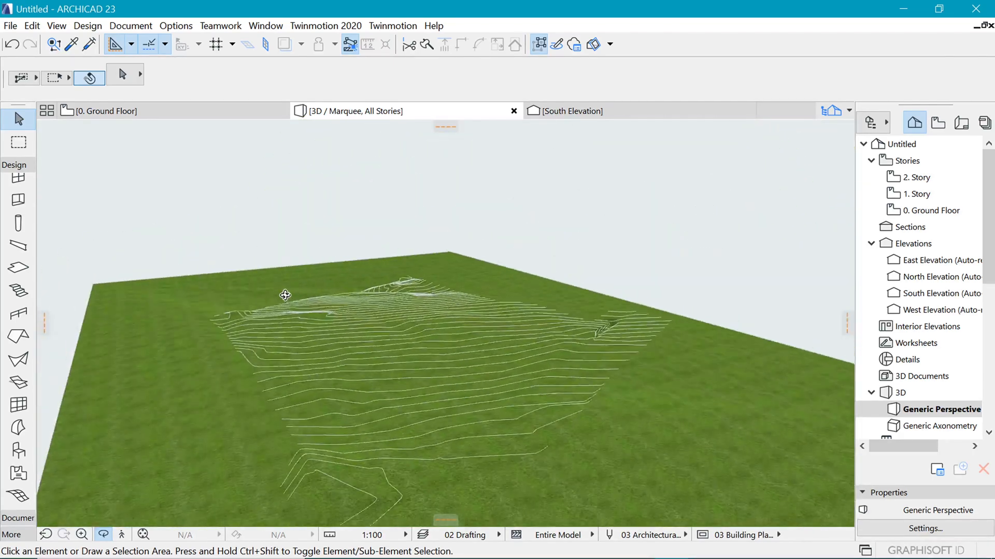
pyautogui.moveTo(284, 296); pyautogui.dragTo(470, 312)
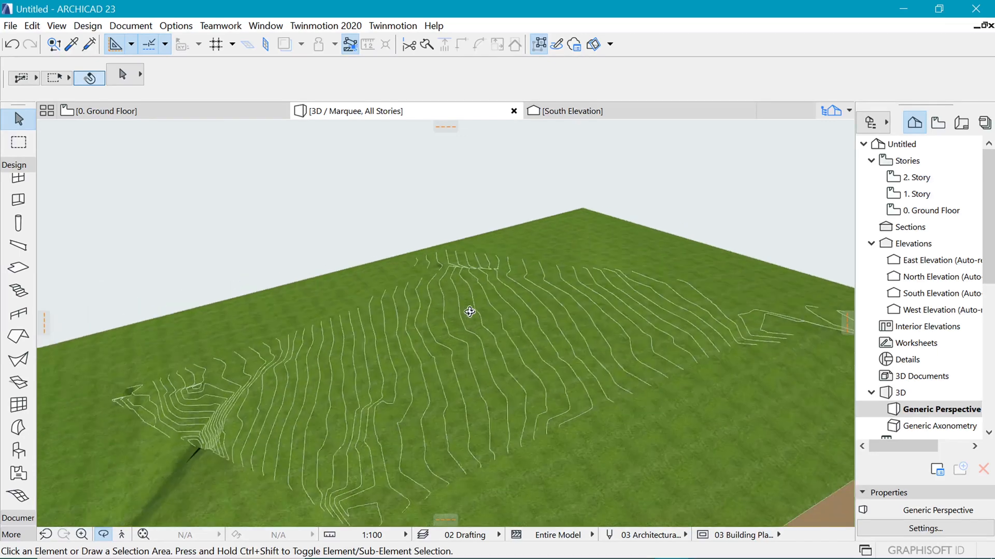
pyautogui.moveTo(469, 312); pyautogui.dragTo(677, 308)
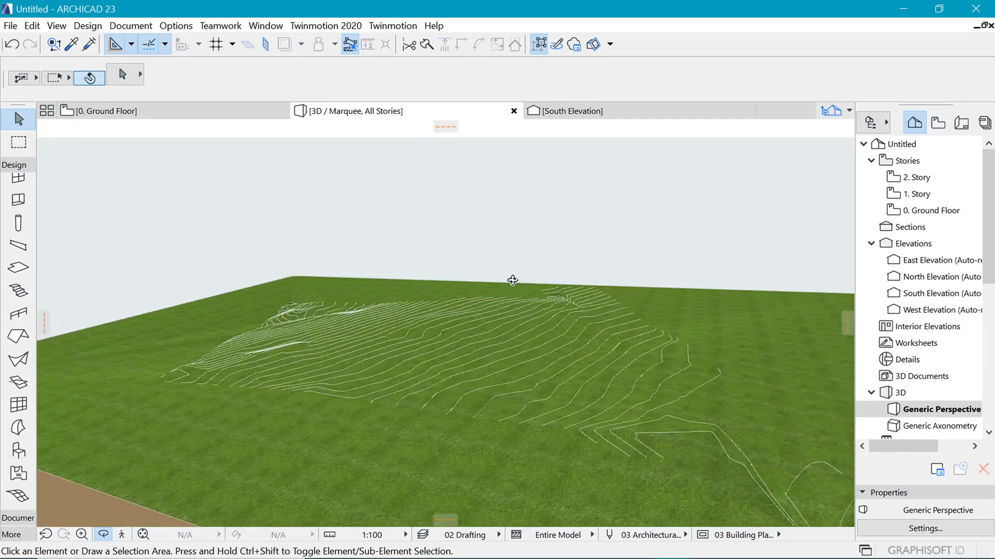
pyautogui.moveTo(512, 281); pyautogui.dragTo(577, 387)
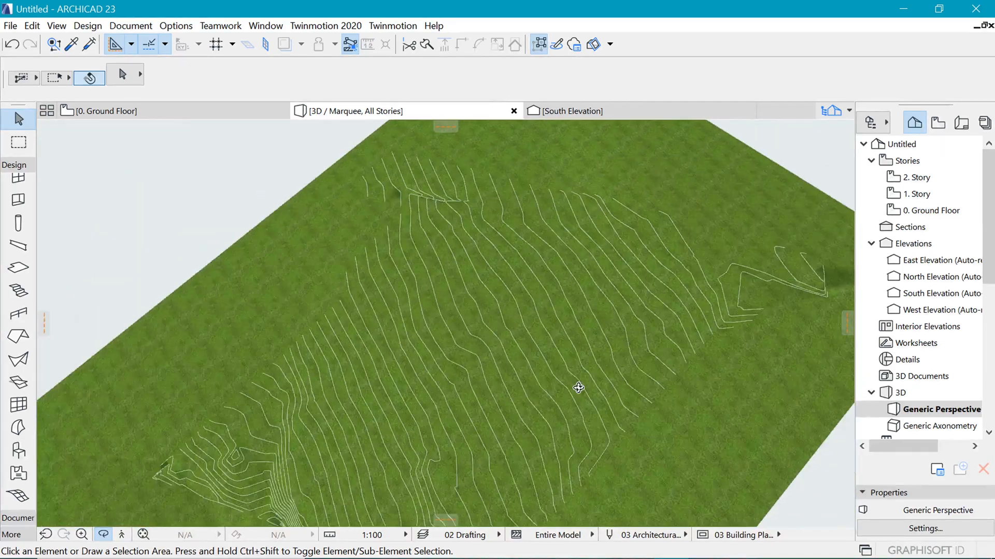